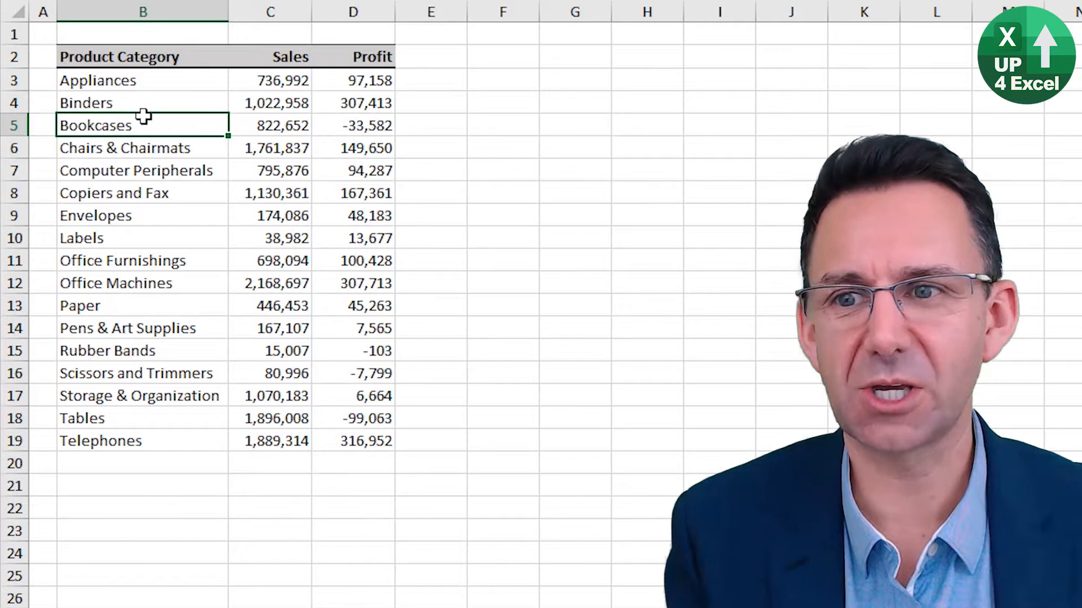
- Jump between the Product Category header, the Profit header and the bottom of the Profit column
{"action": "key", "text": "ctrl+up"}
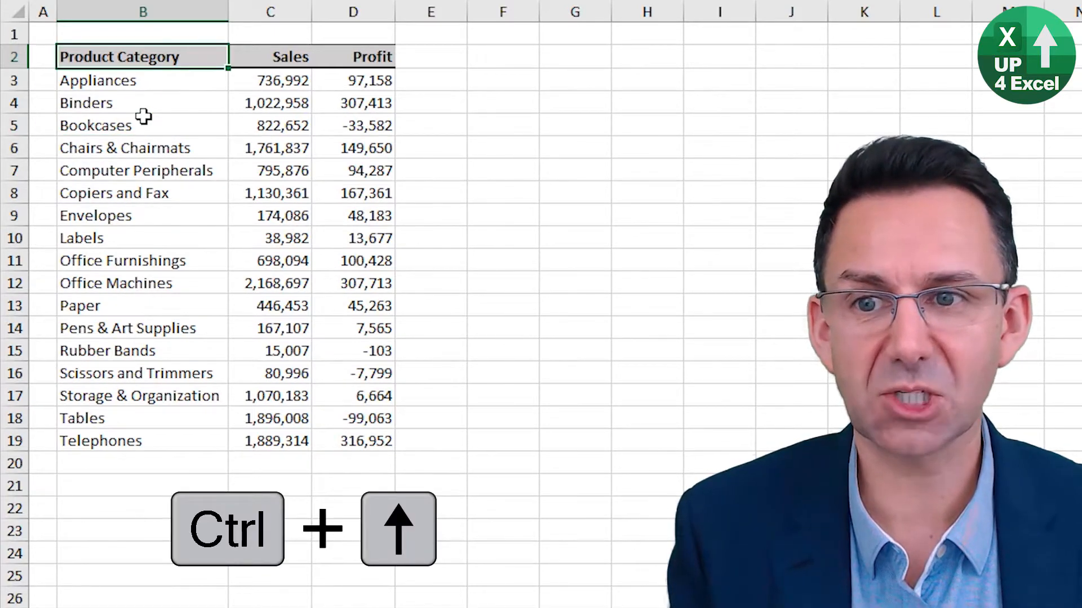
{"action": "key", "text": "ctrl+right"}
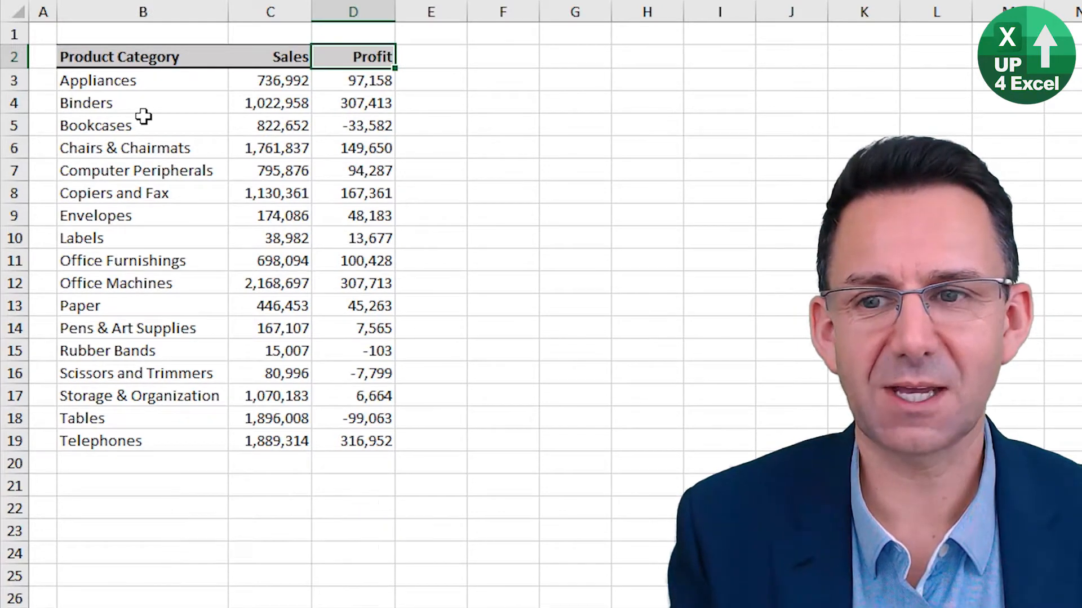
{"action": "key", "text": "ctrl+down"}
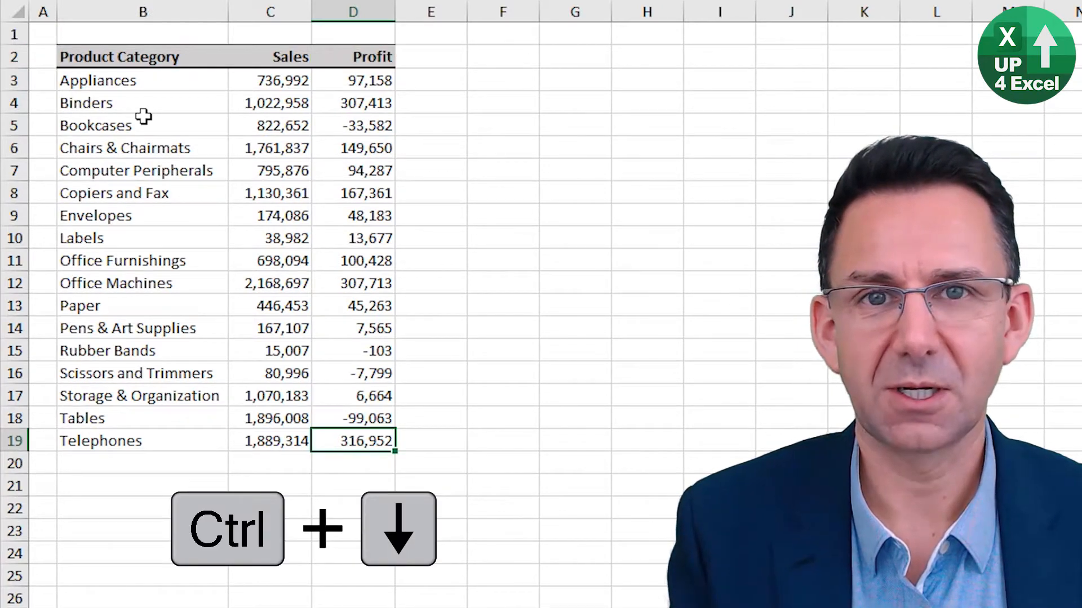
{"action": "key", "text": "ctrl+up"}
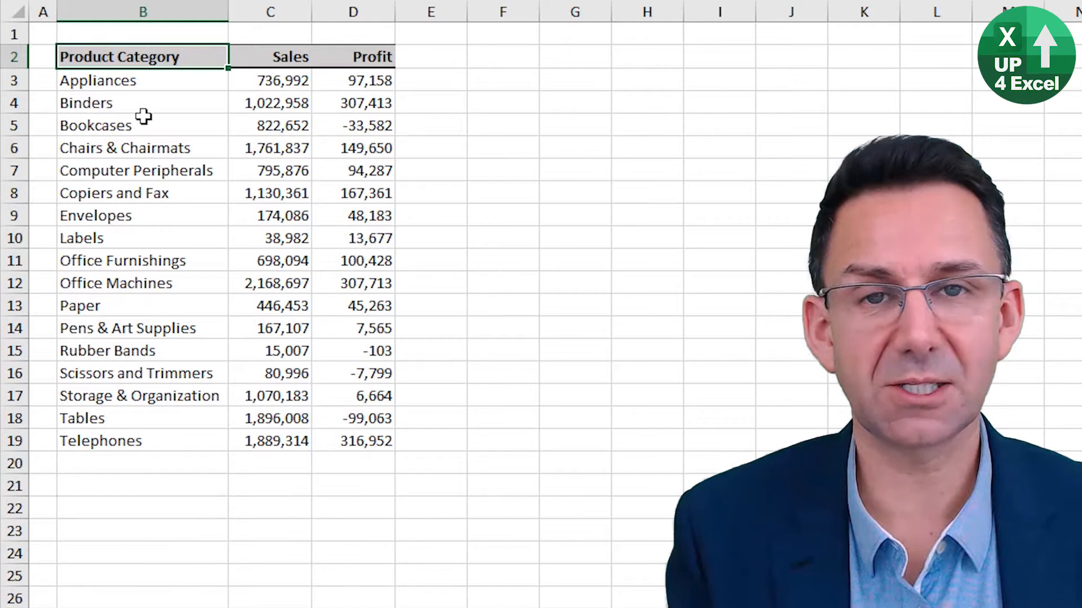
- Extend the selection across the header row and down to the last product, then shrink it back
{"action": "key", "text": "ctrl+shift+Right"}
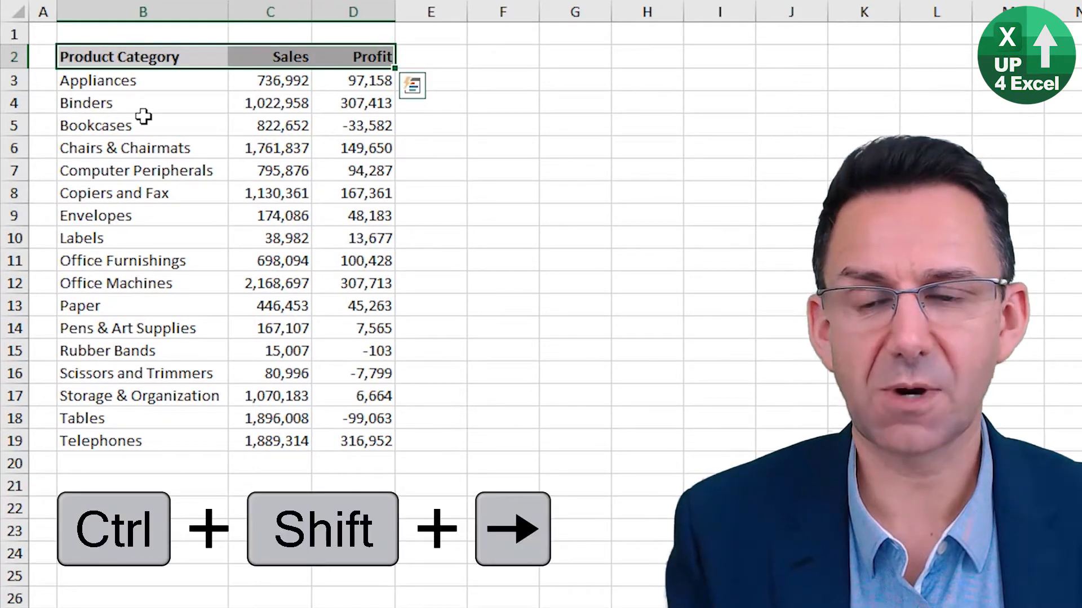
{"action": "key", "text": "ctrl+shift+down"}
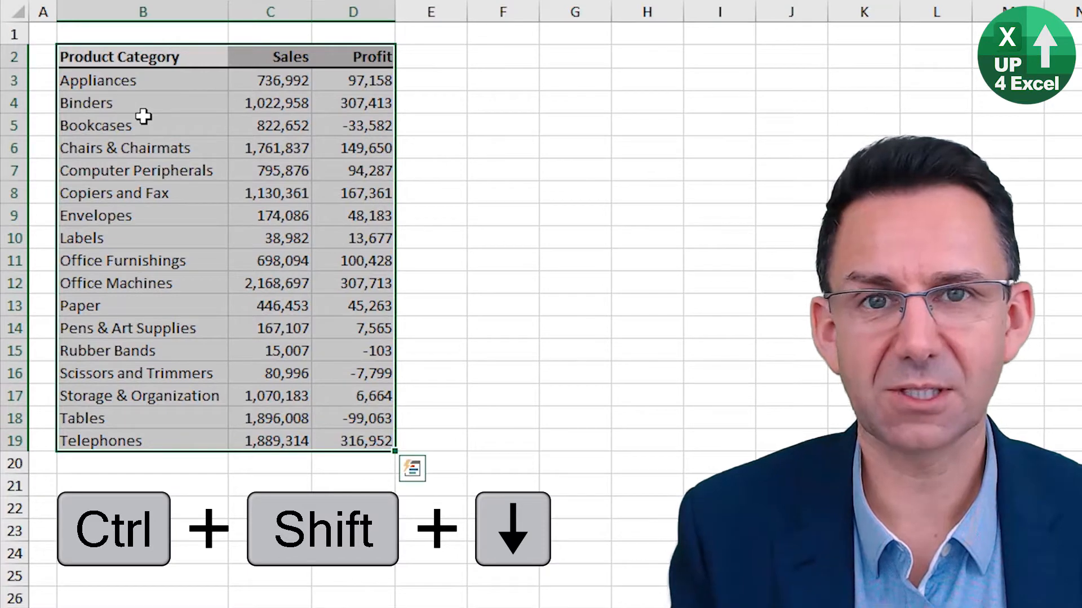
{"action": "key", "text": "ctrl+shift+left"}
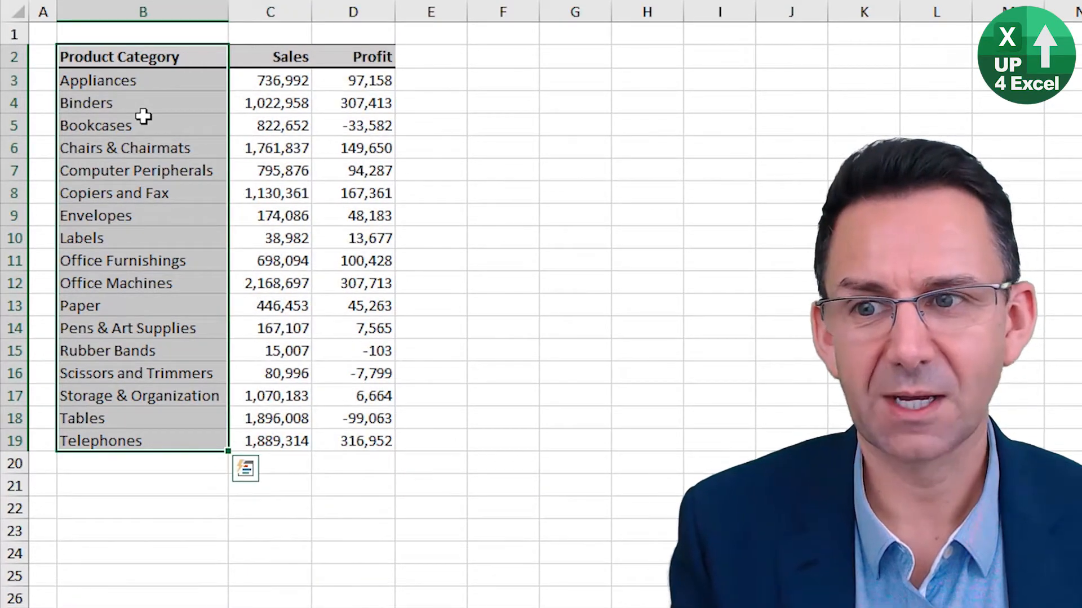
{"action": "key", "text": "ctrl+shift+up"}
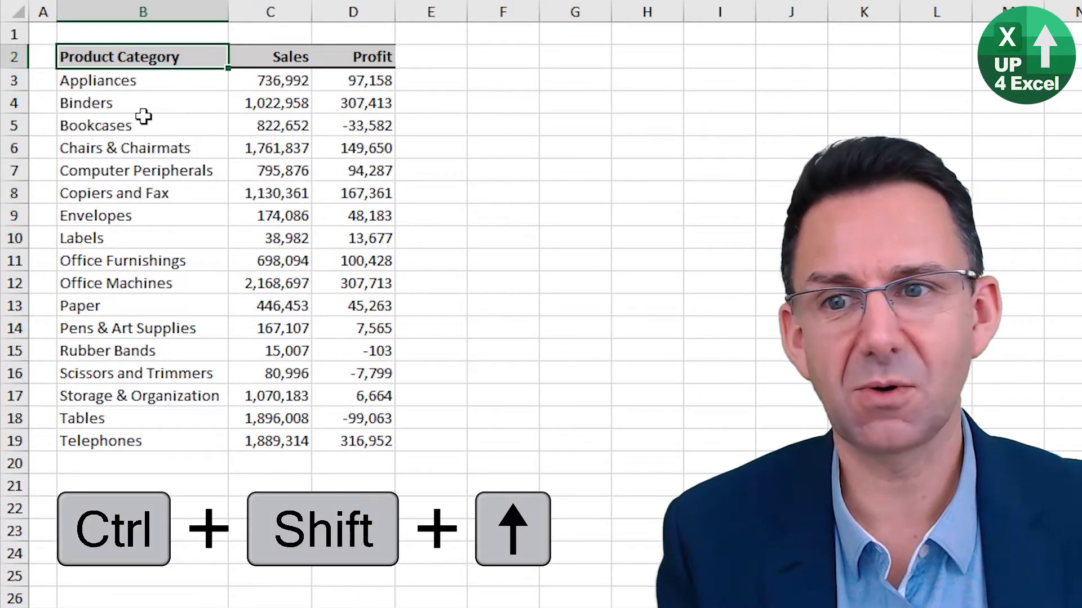
- From an empty cell, jump to the sheet's far right edge and last row, then back
{"action": "left_click", "coordinate": [502, 57]}
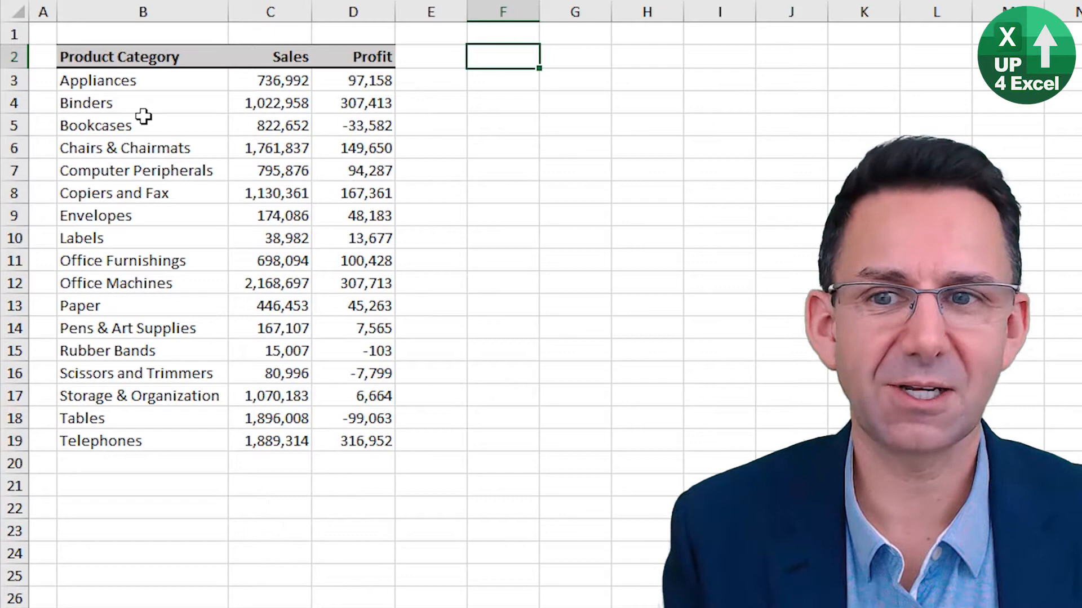
{"action": "key", "text": "ctrl+Right"}
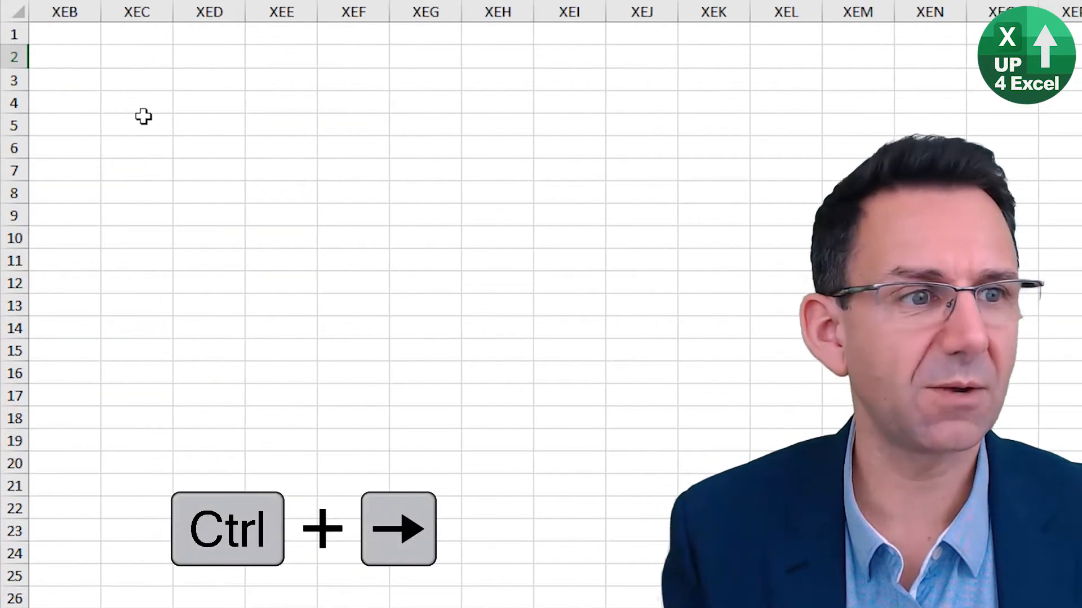
{"action": "key", "text": "ctrl+Left"}
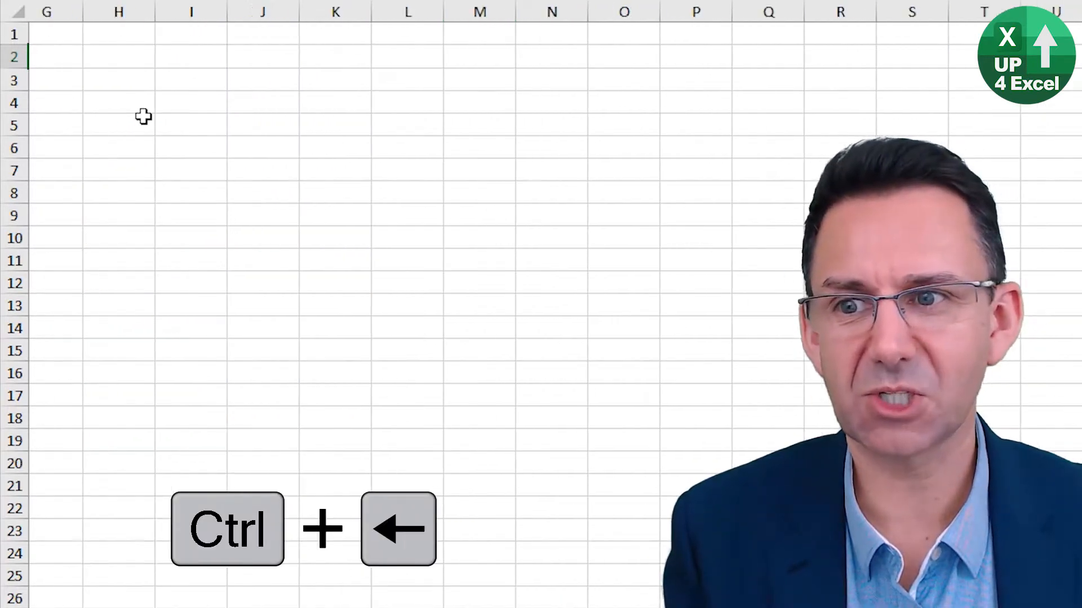
{"action": "key", "text": "Ctrl+Left"}
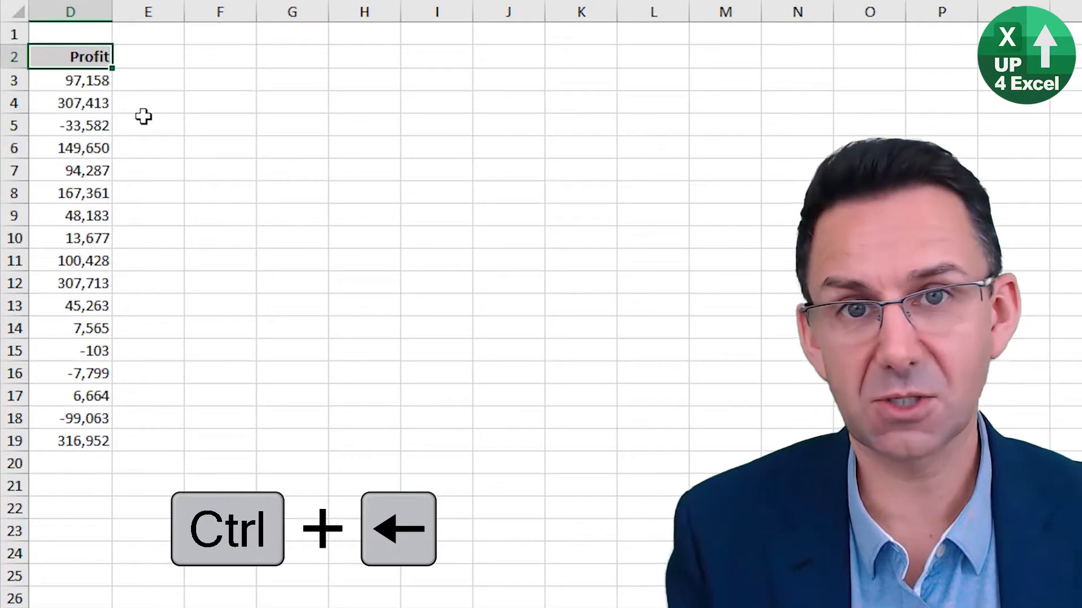
{"action": "key", "text": "ctrl+down"}
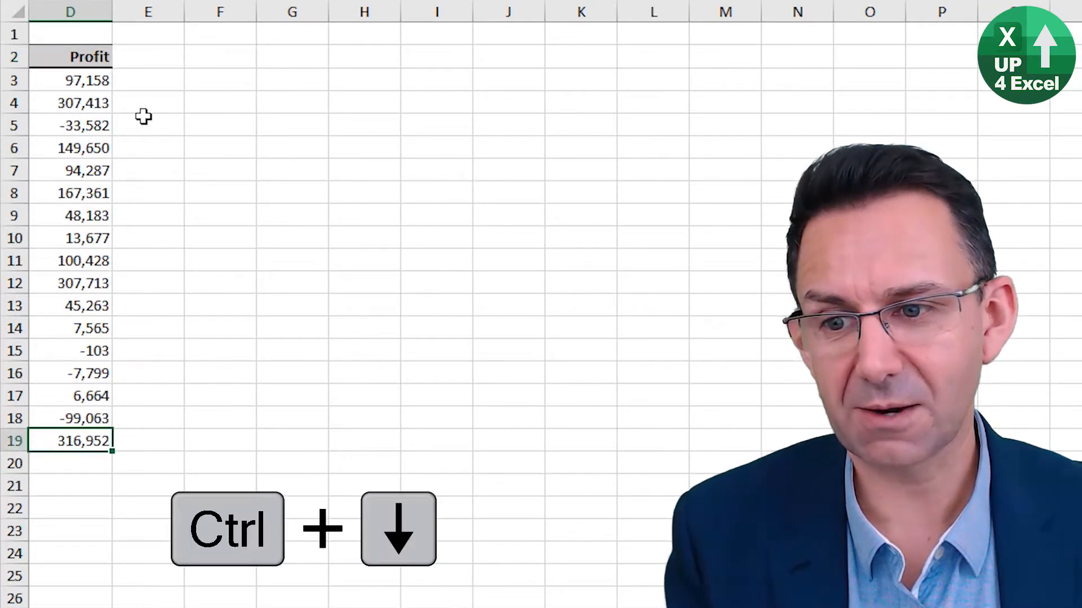
{"action": "key", "text": "ctrl+down"}
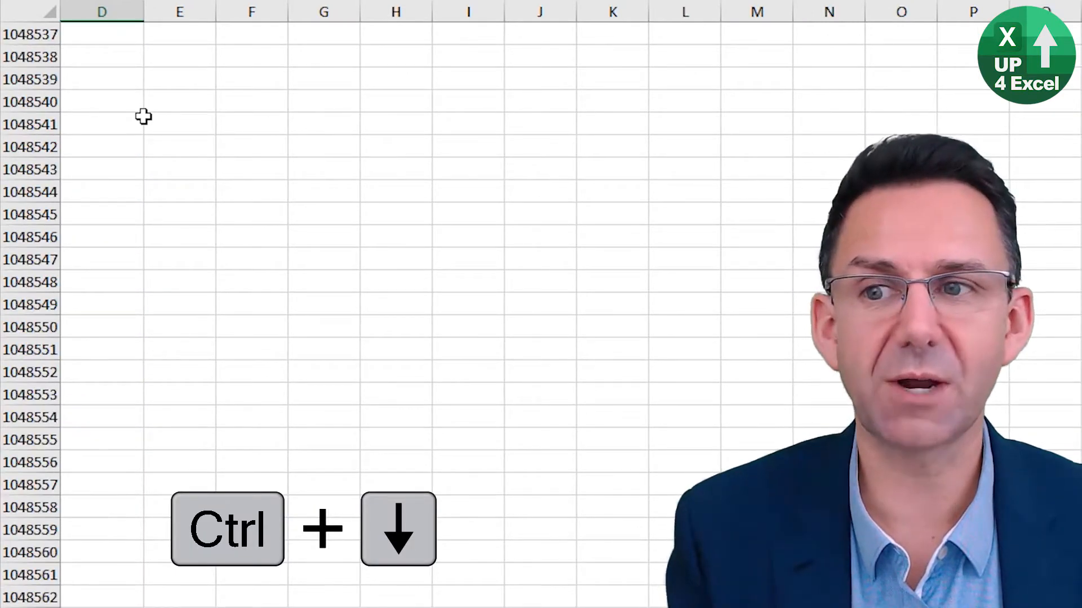
{"action": "key", "text": "ctrl+Up"}
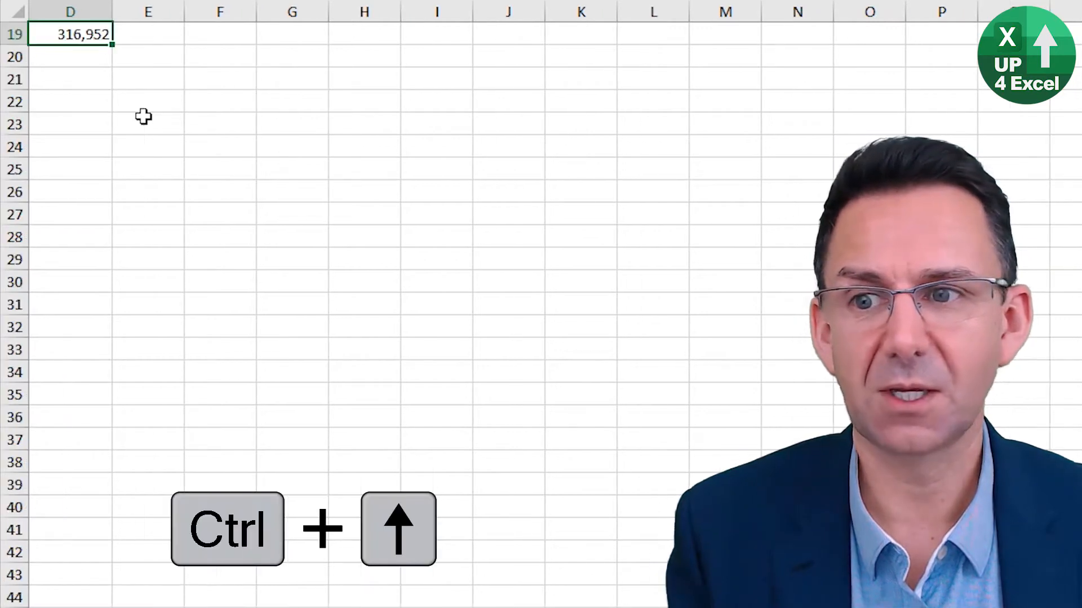
{"action": "key", "text": "ctrl+up"}
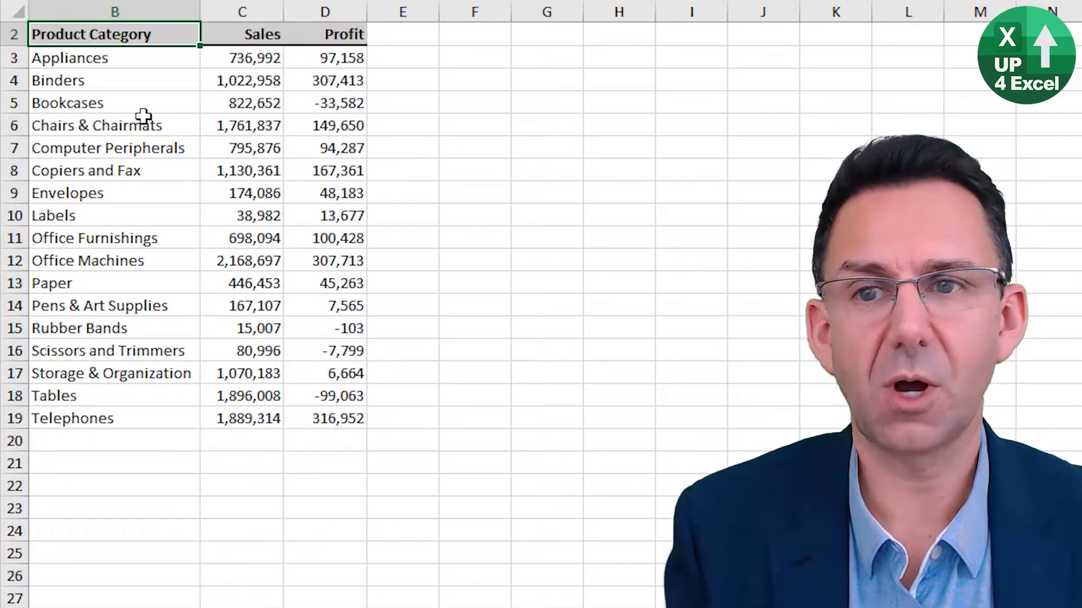
- Jump to A1 and the table's last cell, and select the whole product table
{"action": "key", "text": "ctrl+Home"}
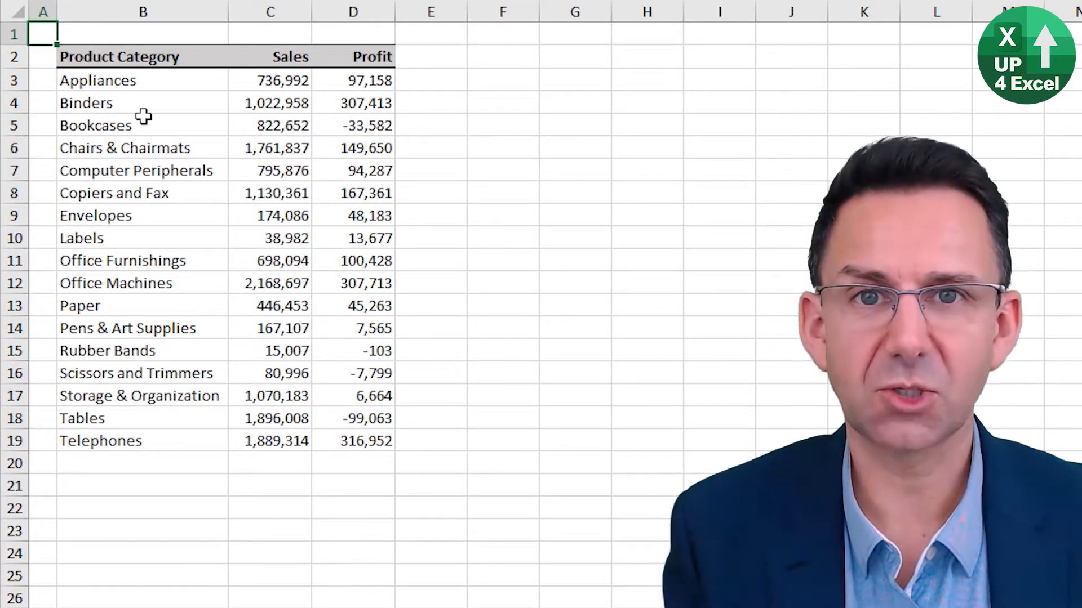
{"action": "key", "text": "Ctrl+End"}
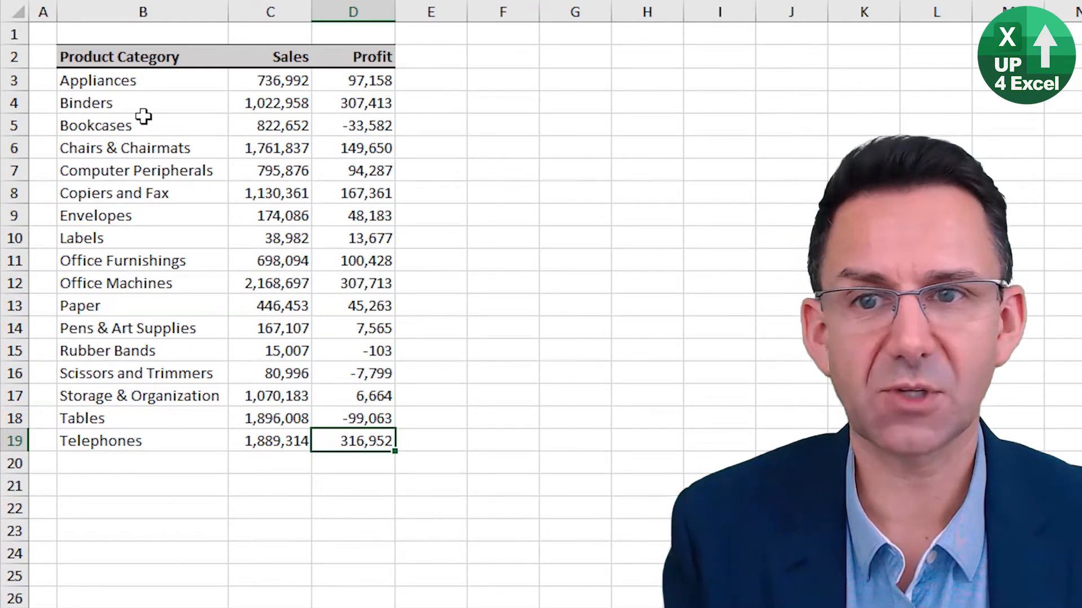
{"action": "key", "text": "ctrl+shift+home"}
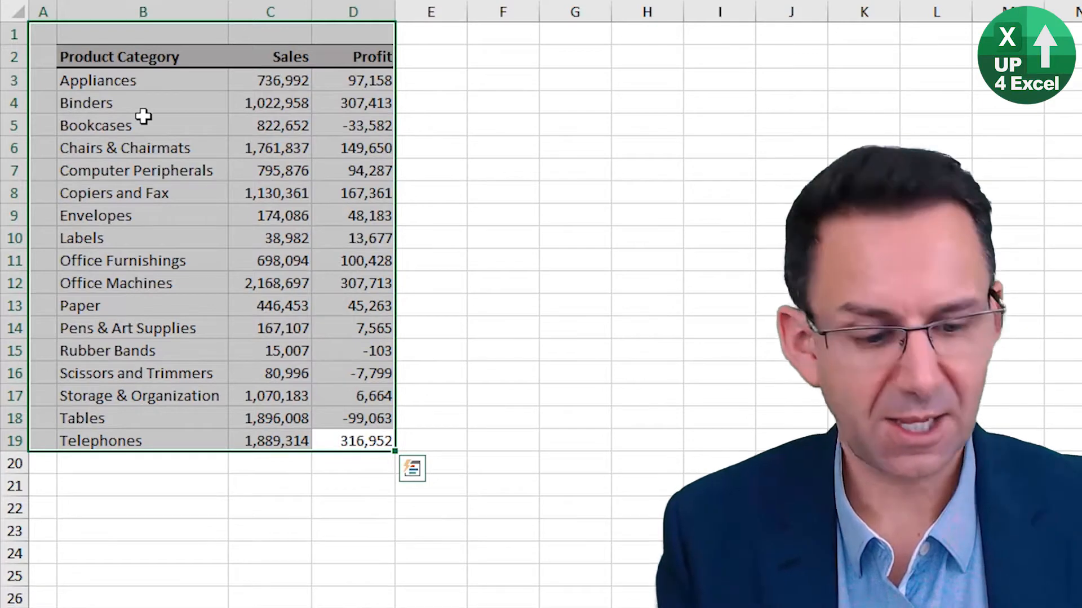
{"action": "key", "text": "ctrl+shift+right"}
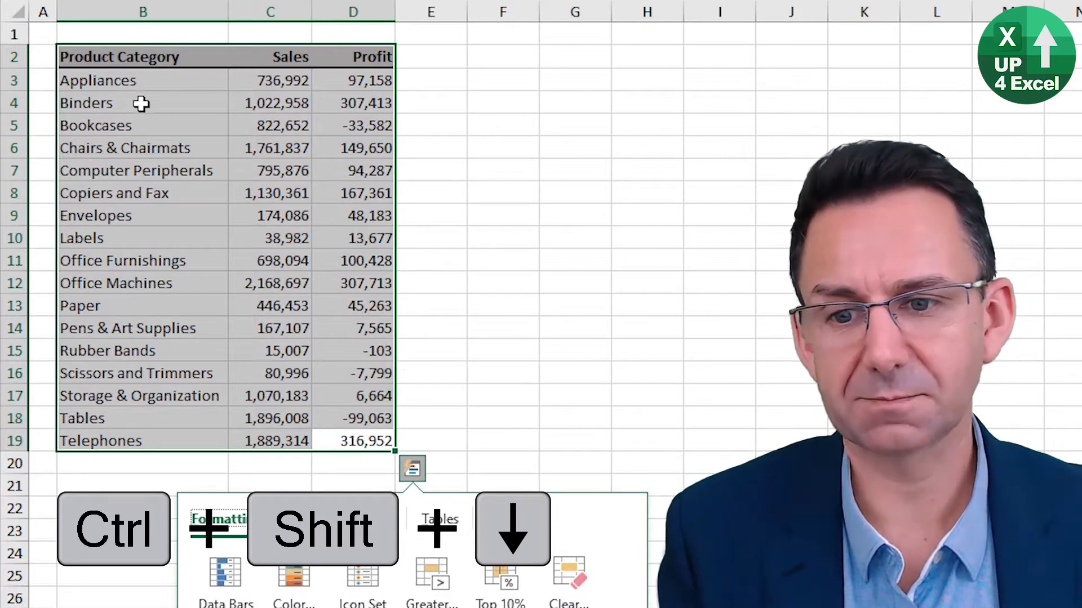
{"action": "key", "text": "ctrl+Home"}
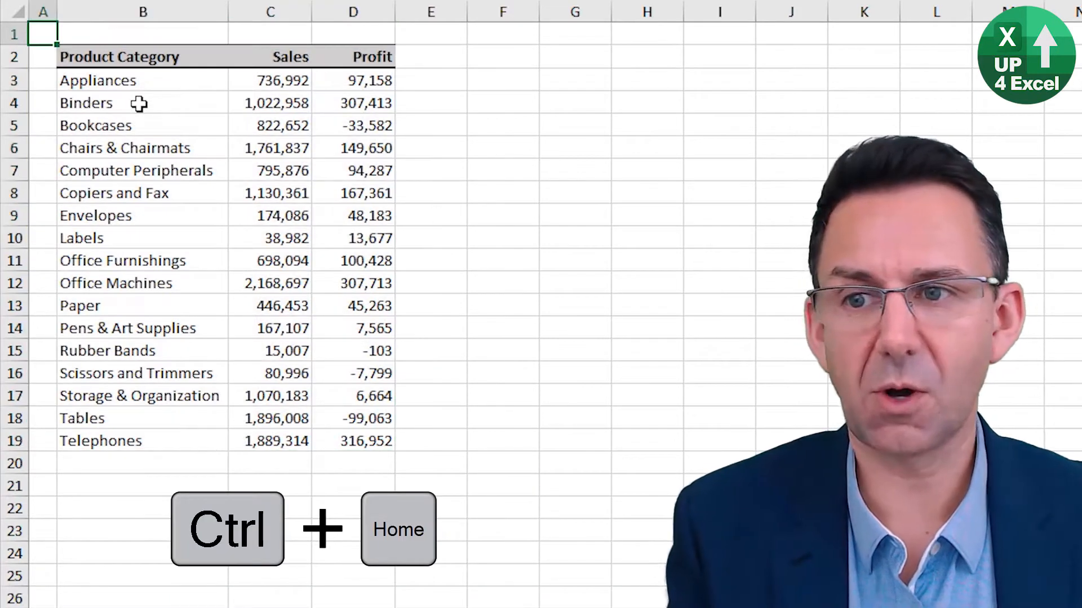
{"action": "key", "text": "ctrl+shift+end"}
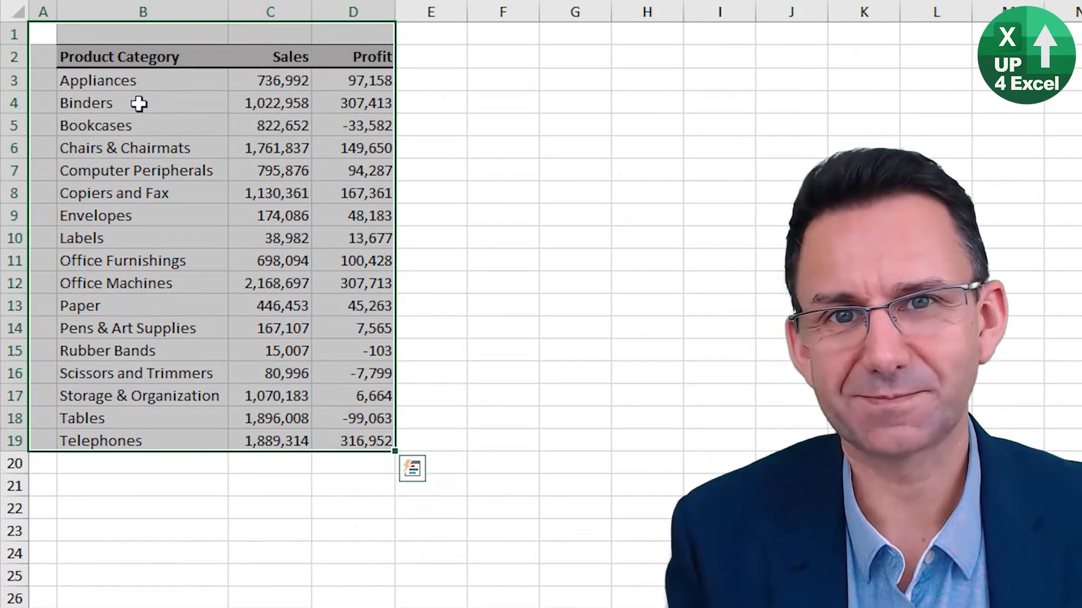
- Clear rows 7–12, Computer Peripherals to Office Machines, undoing and redoing the deletion twice
{"action": "left_click", "coordinate": [43, 33]}
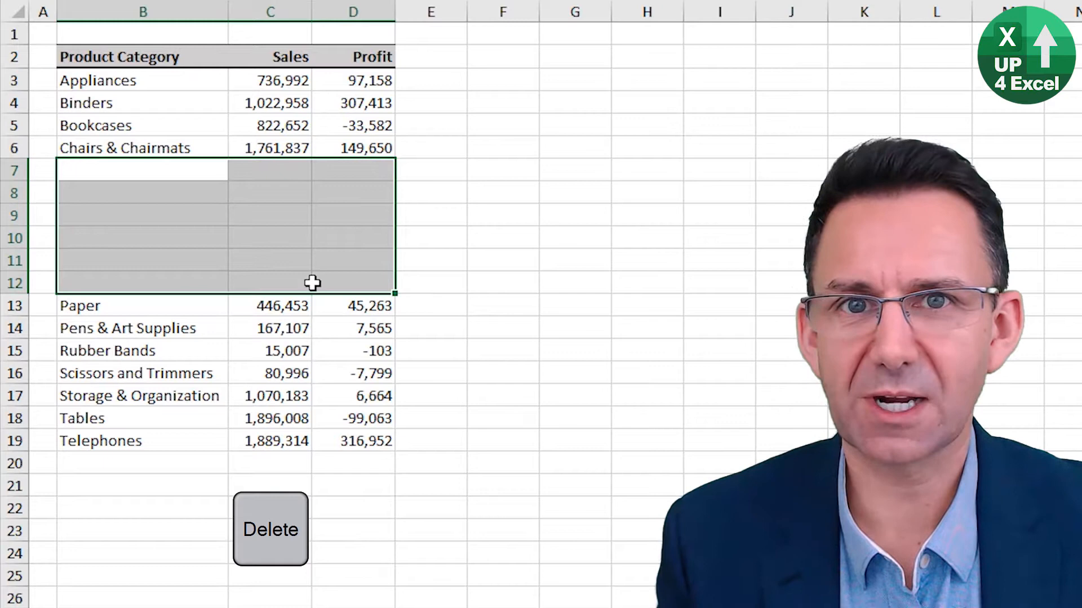
{"action": "left_click", "coordinate": [270, 528]}
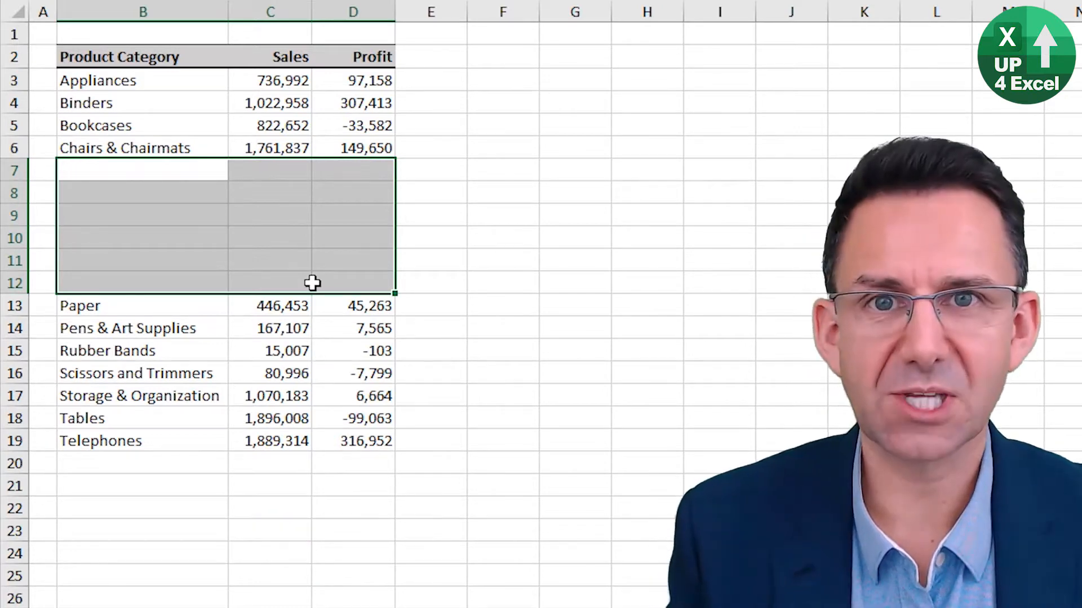
{"action": "key", "text": "ctrl+z"}
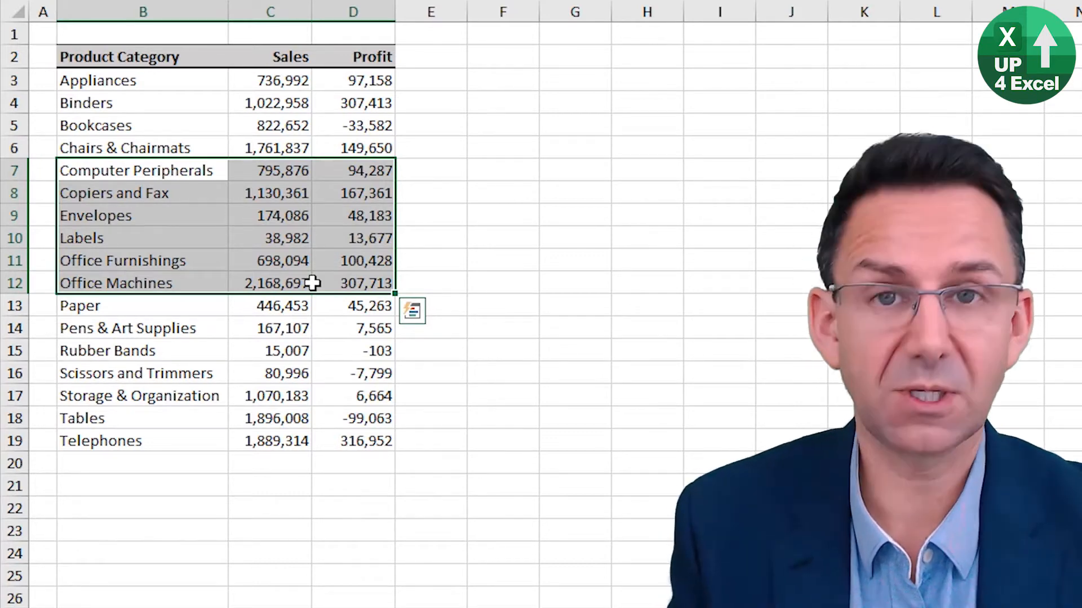
{"action": "key", "text": "ctrl+y"}
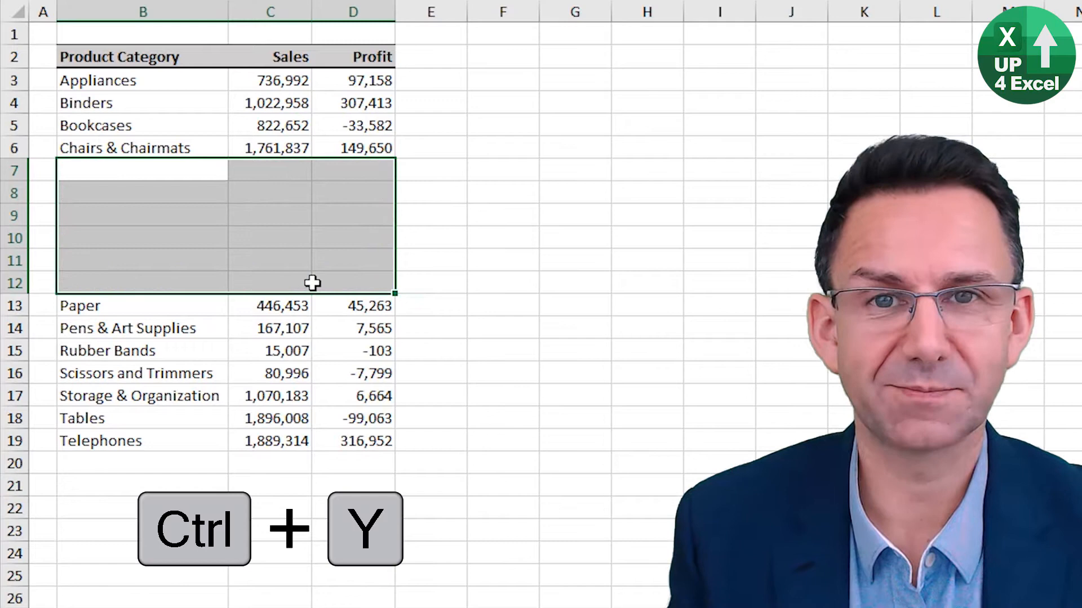
{"action": "key", "text": "ctrl+z"}
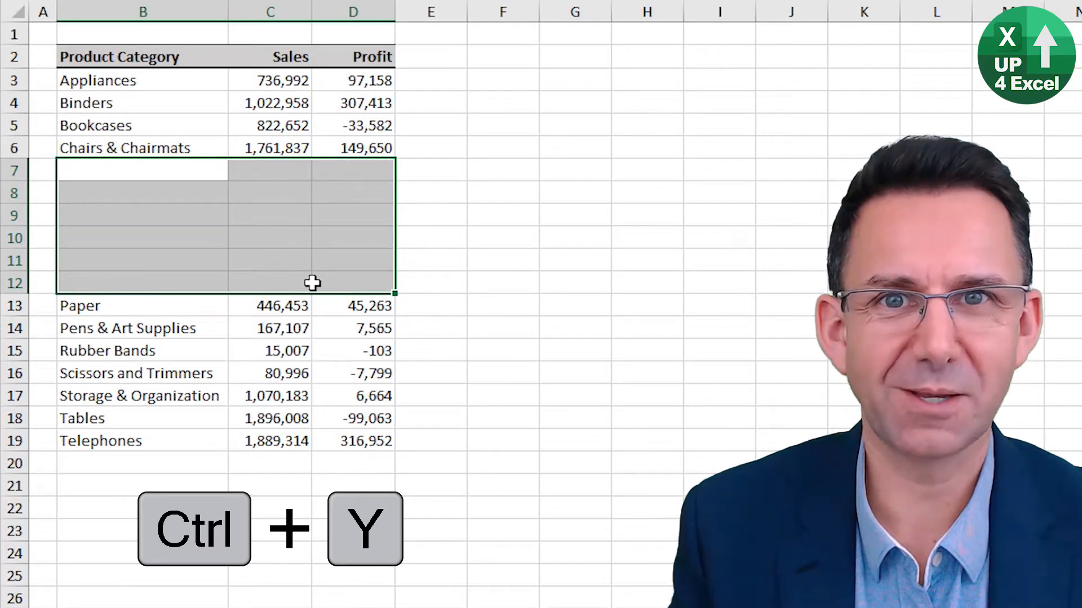
{"action": "key", "text": "ctrl+y"}
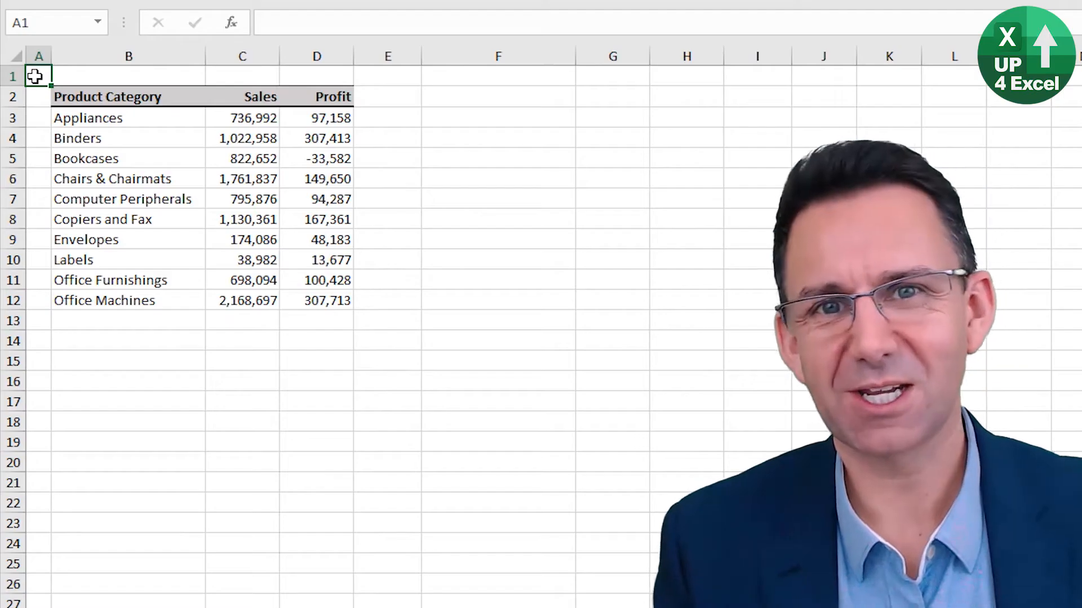
{"action": "left_click", "coordinate": [611, 199]}
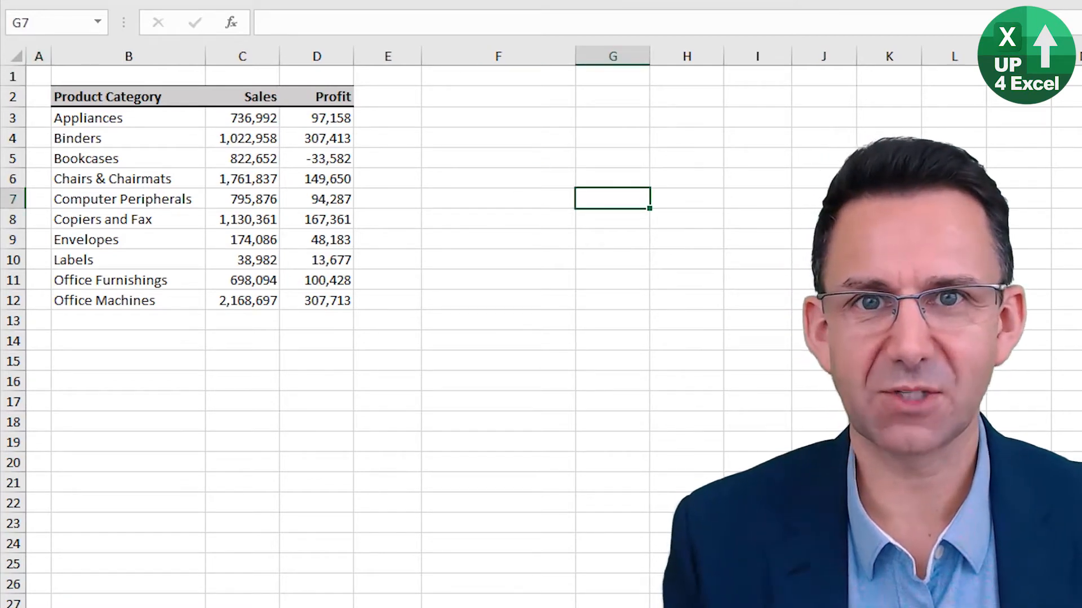
{"action": "key", "text": "ctrl+a"}
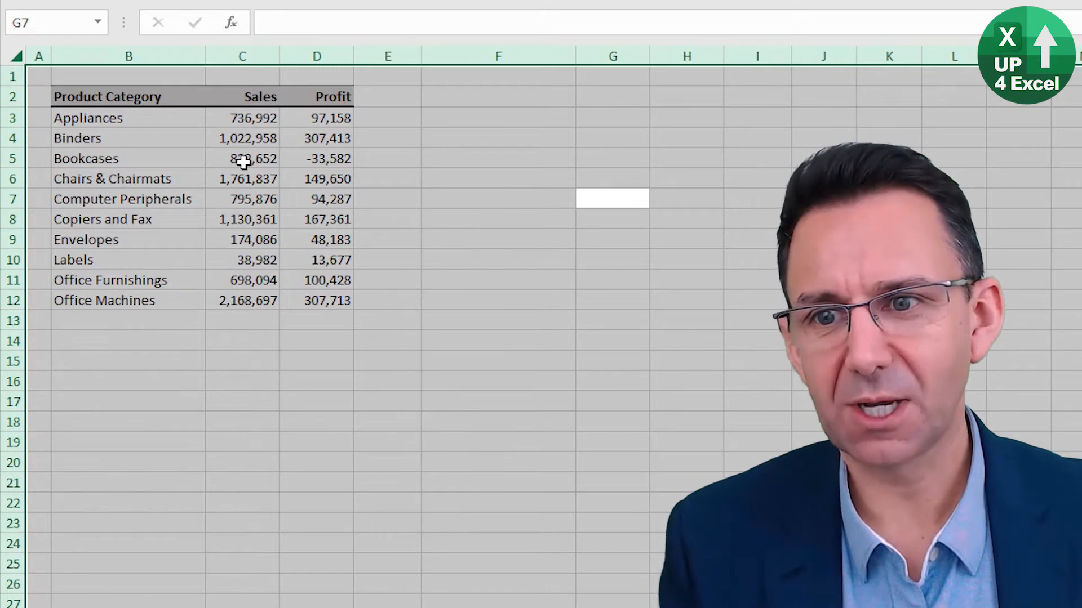
{"action": "left_click", "coordinate": [242, 158]}
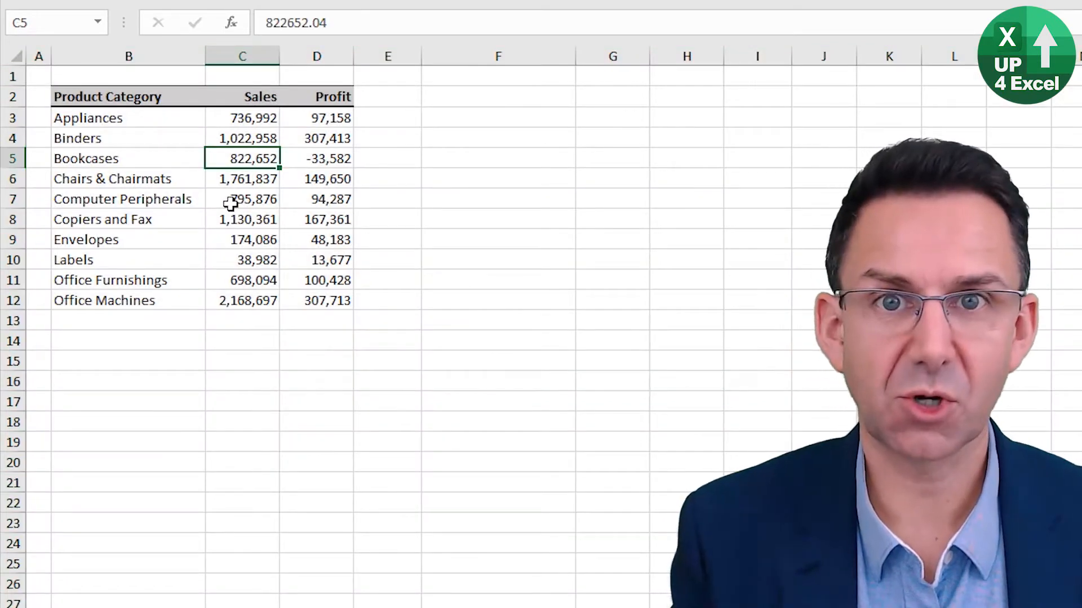
{"action": "key", "text": "ctrl+a"}
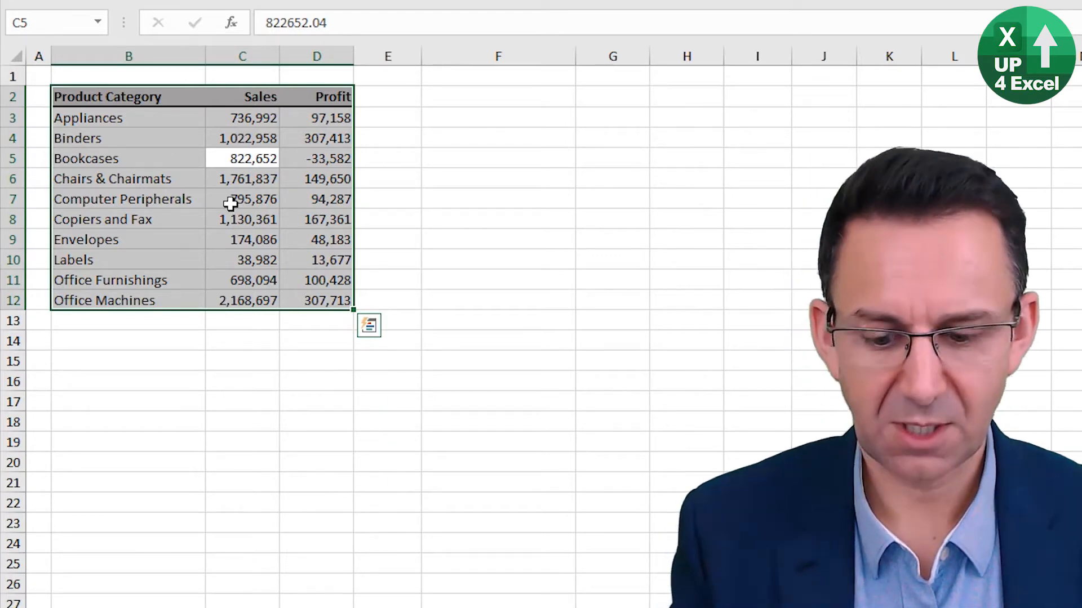
- Move the sales and profit table to F2 with cut and paste
{"action": "key", "text": "ctrl+x"}
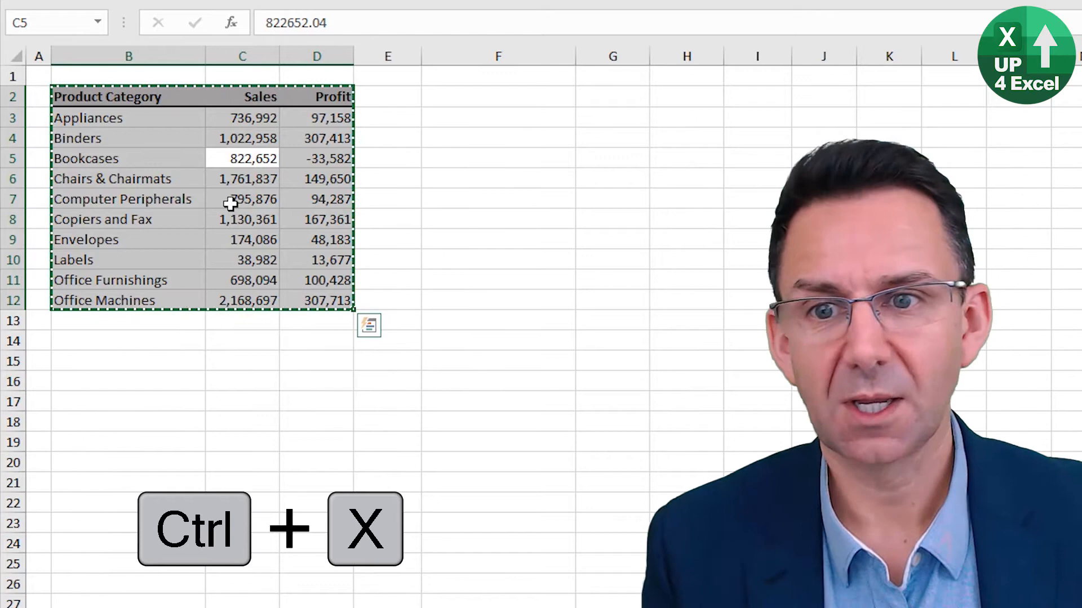
{"action": "left_click", "coordinate": [498, 97]}
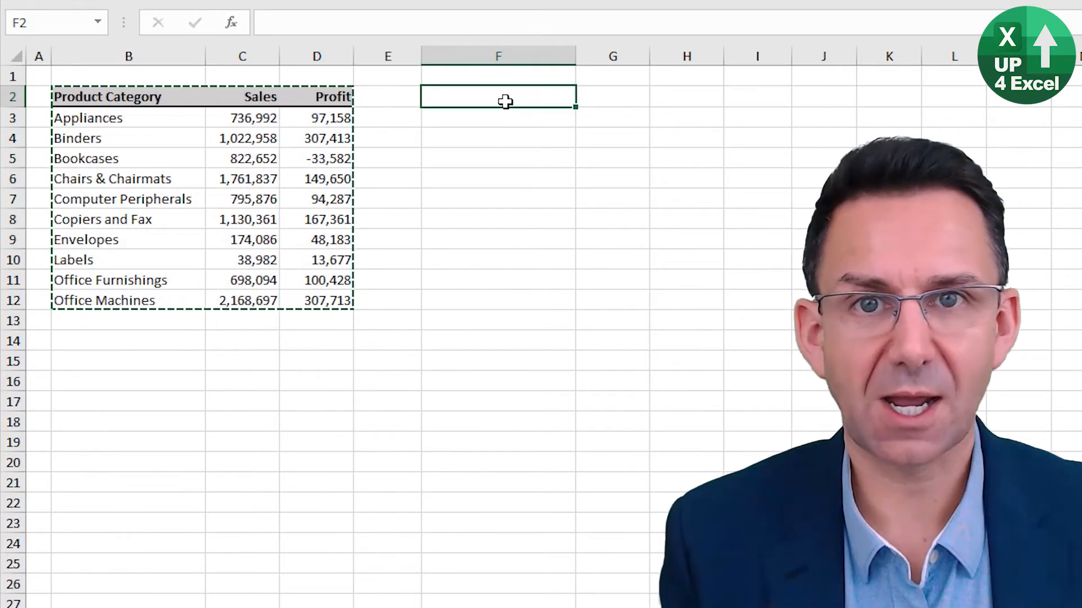
{"action": "key", "text": "ctrl+v"}
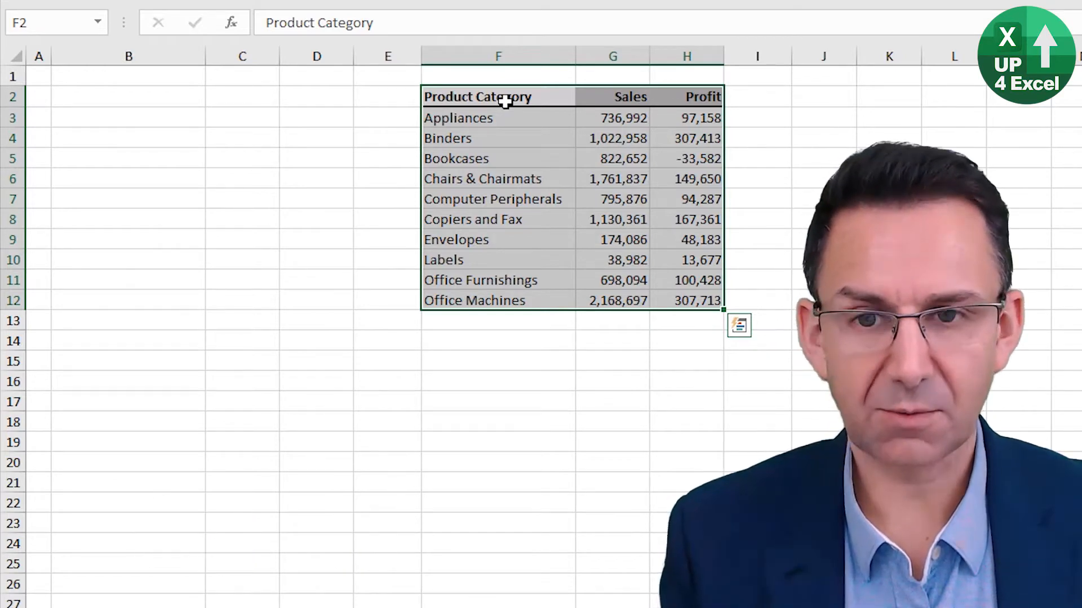
- Copy the moved table back into B2
{"action": "key", "text": "ctrl+c"}
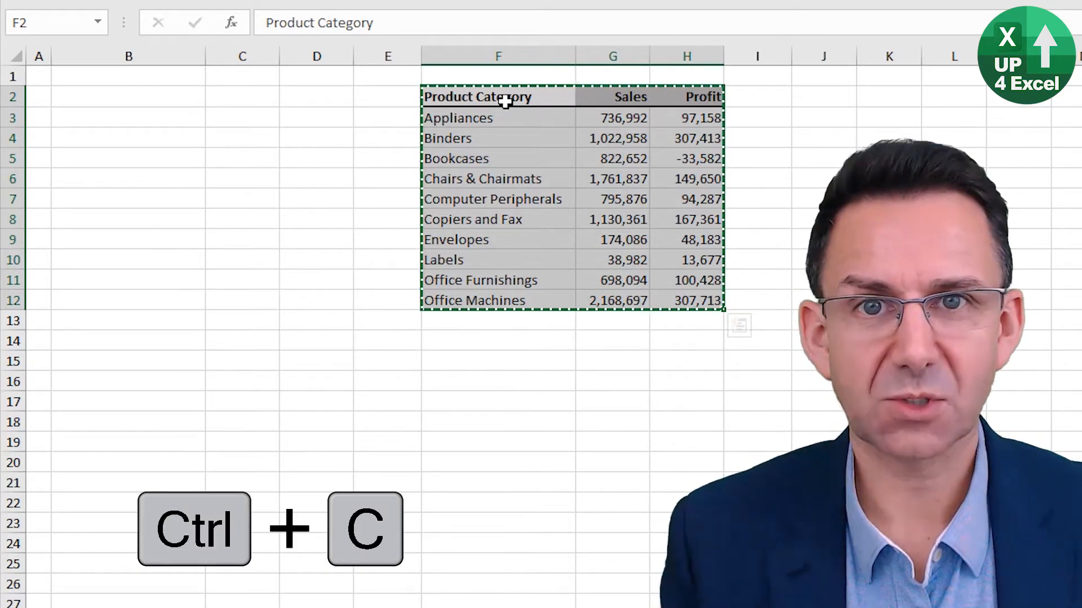
{"action": "left_click", "coordinate": [128, 96]}
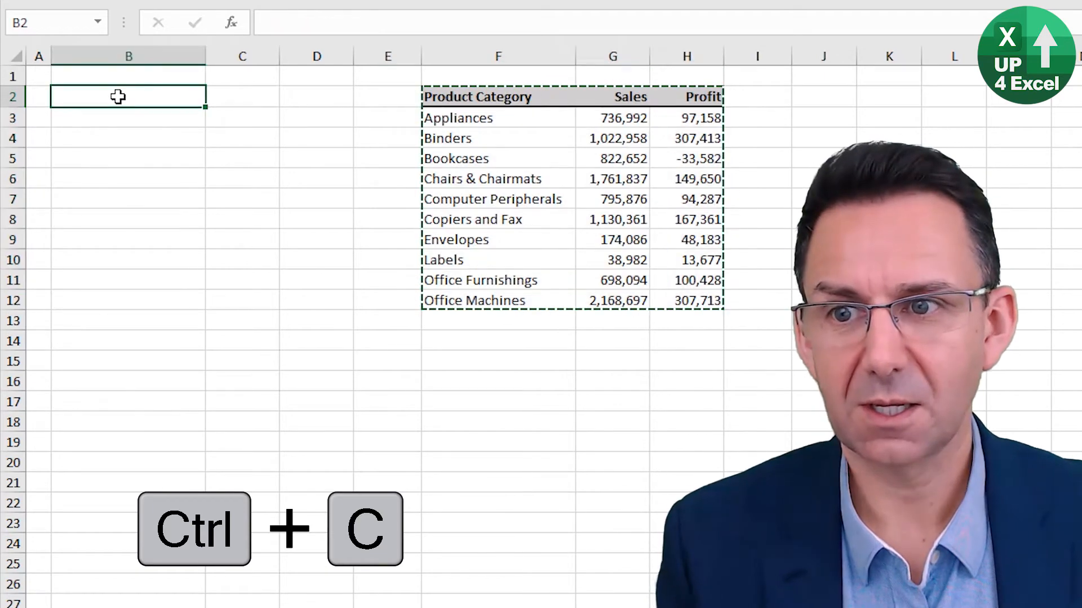
{"action": "key", "text": "ctrl+v"}
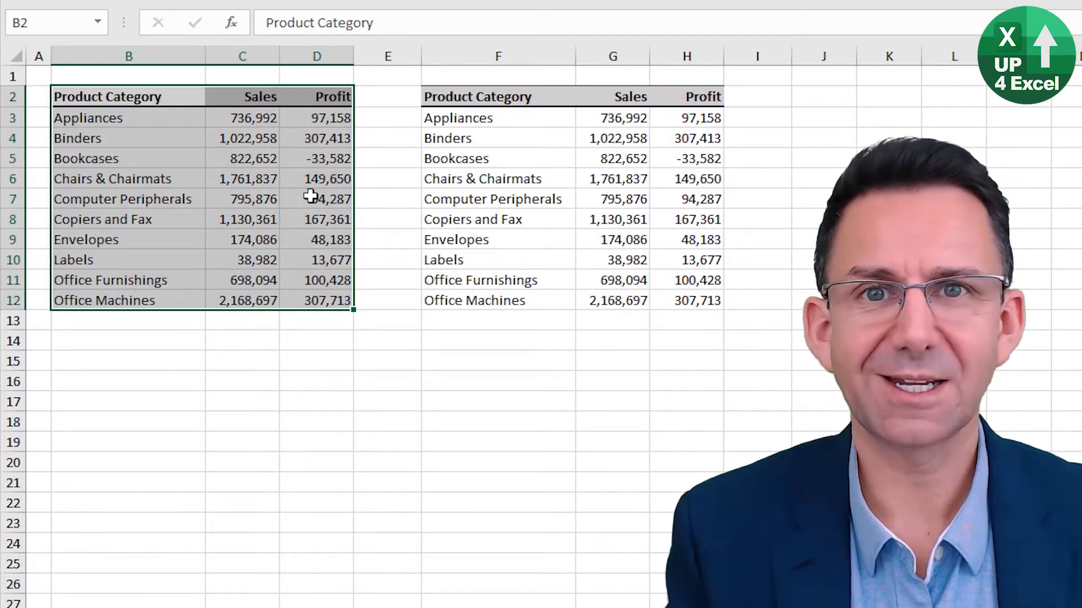
- Copy B2:D12 and paste special at B15, choosing Values and toggling Skip blanks on and off
{"action": "key", "text": "ctrl+c"}
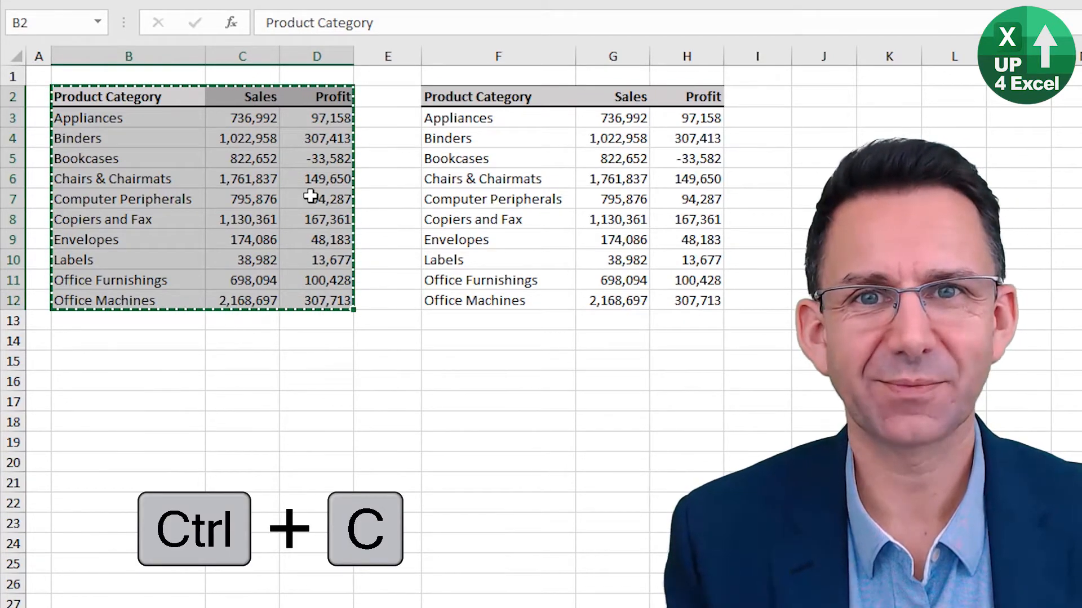
{"action": "key", "text": "ctrl+c"}
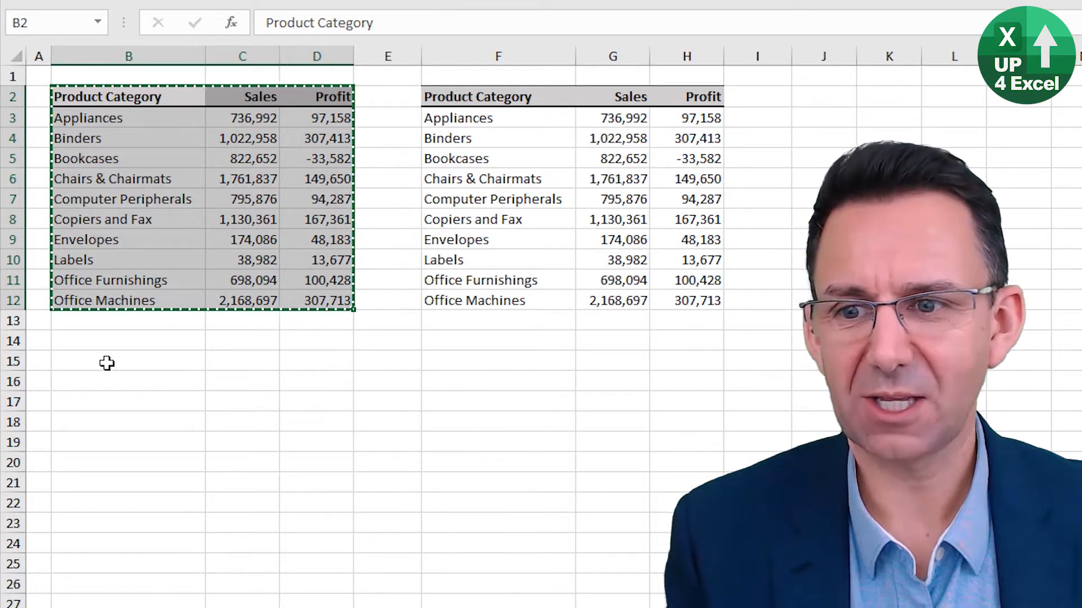
{"action": "left_click", "coordinate": [128, 360]}
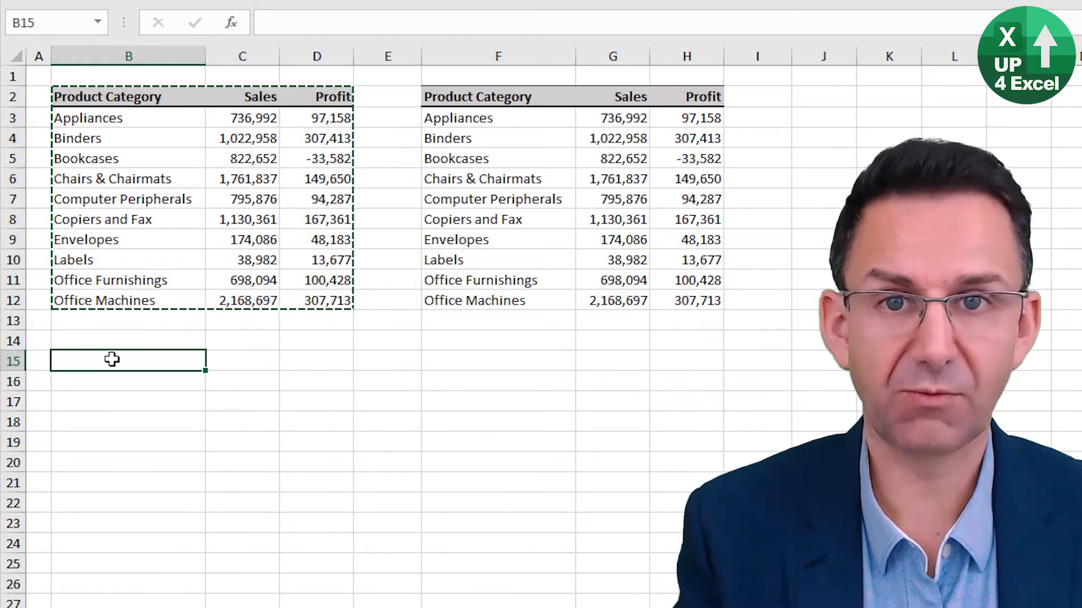
{"action": "key", "text": "ctrl+alt+v"}
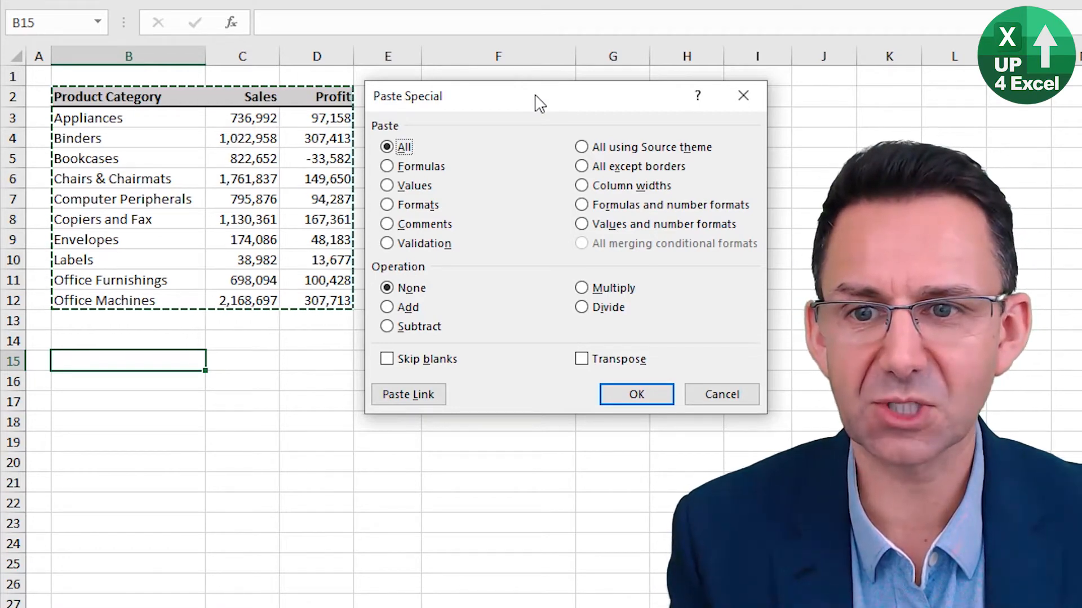
{"action": "left_click", "coordinate": [387, 184]}
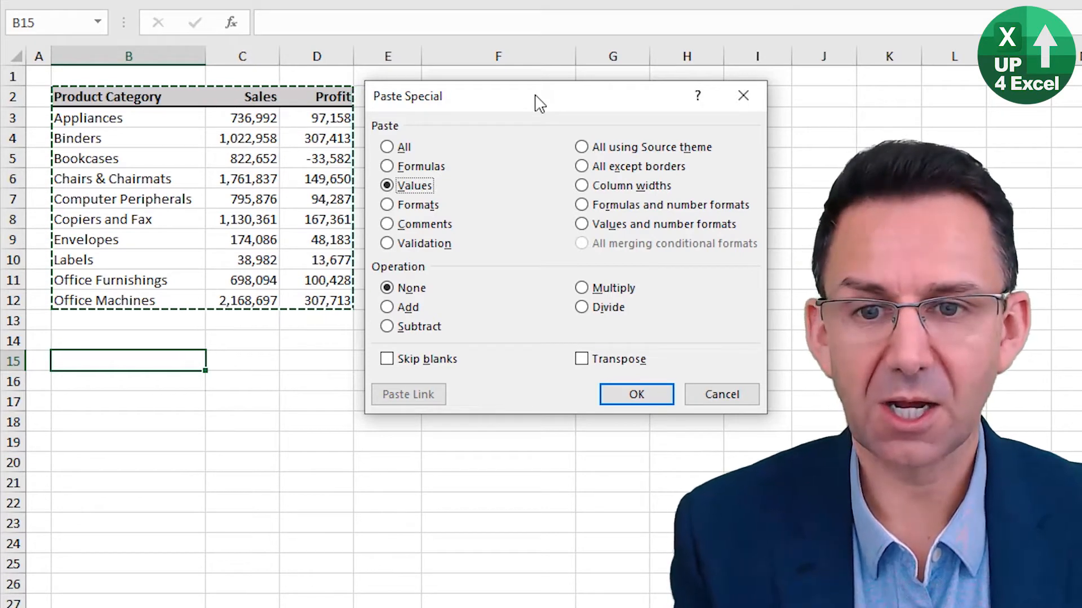
{"action": "key", "text": "Tab"}
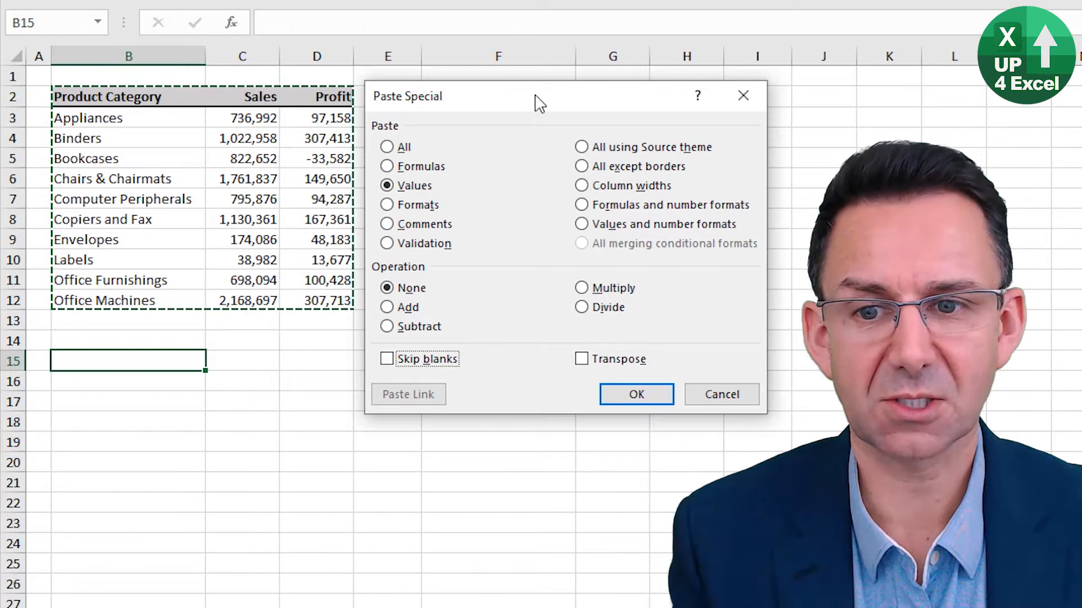
{"action": "left_click", "coordinate": [386, 359]}
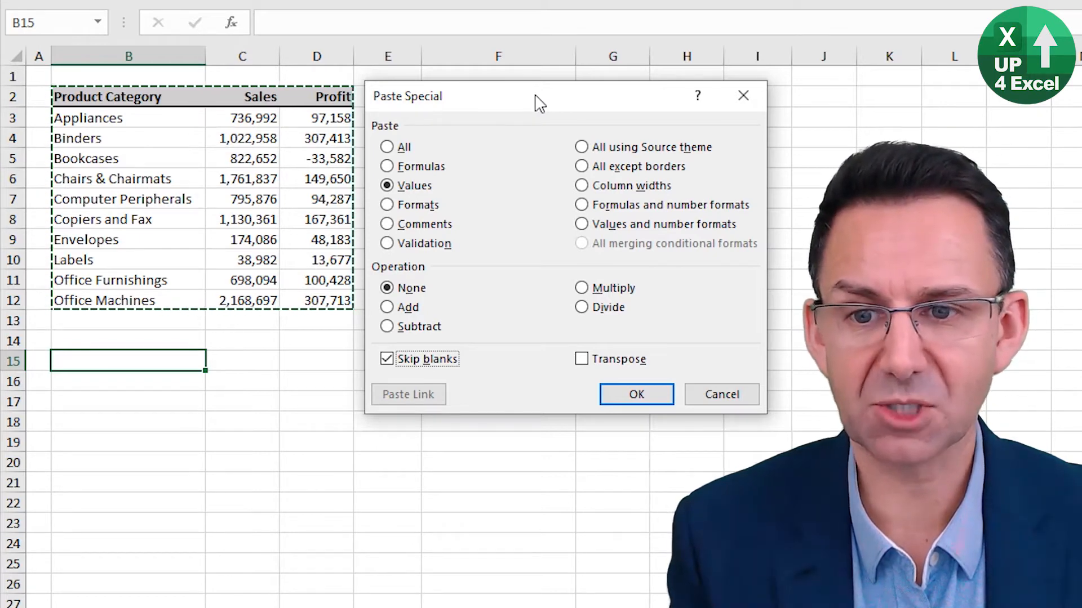
{"action": "left_click", "coordinate": [386, 359]}
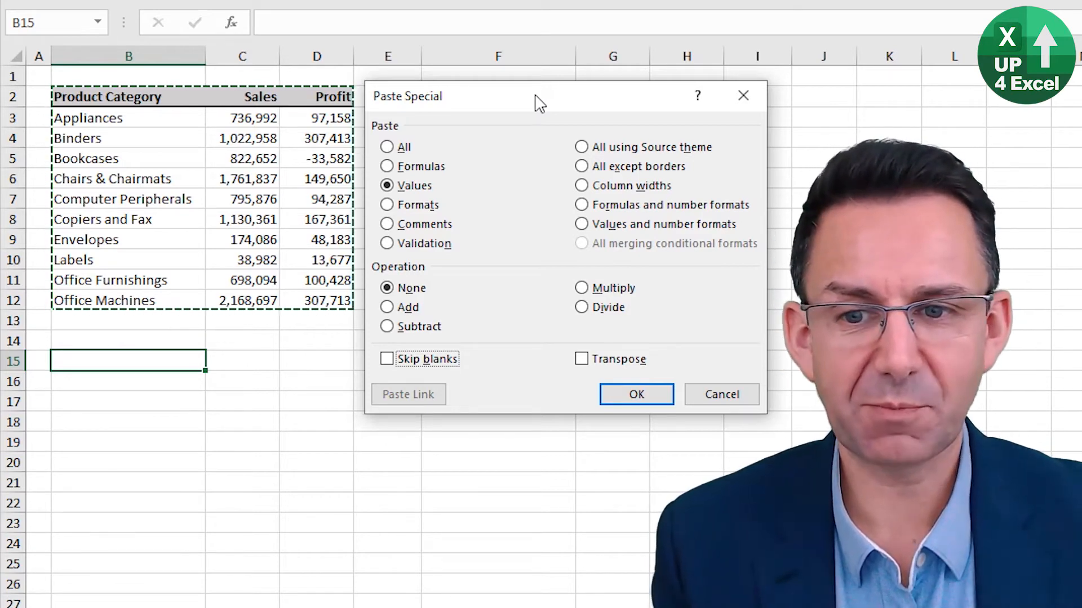
{"action": "key", "text": "Tab"}
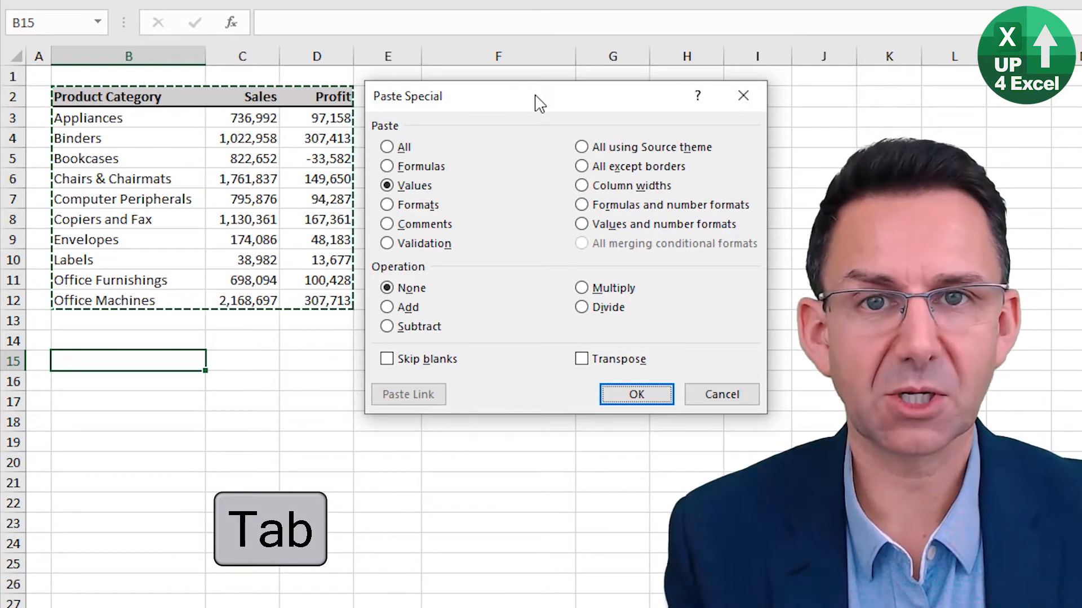
{"action": "key", "text": "Tab"}
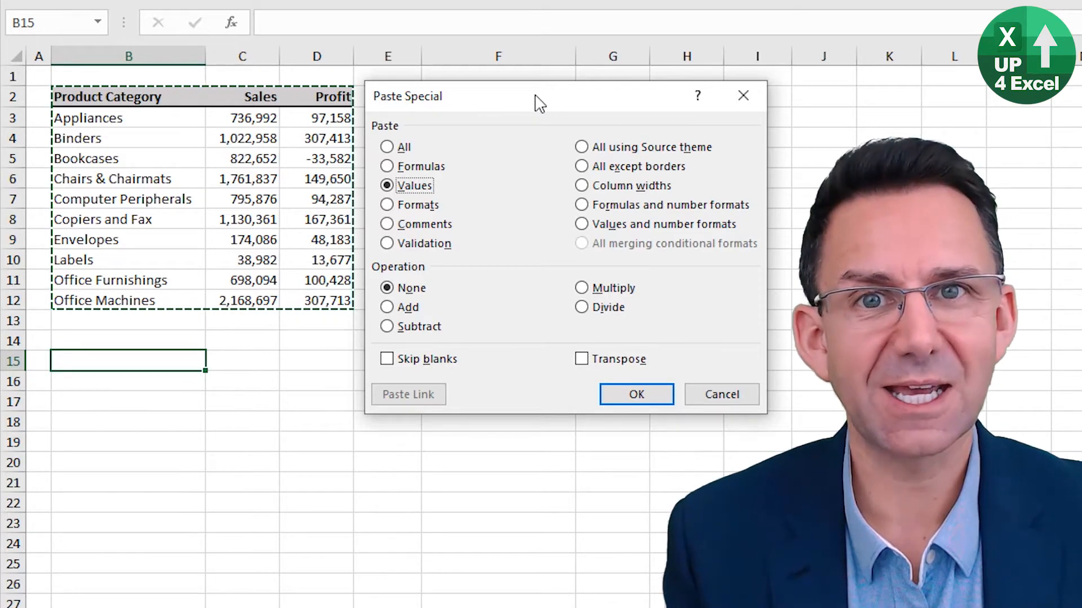
{"action": "left_click", "coordinate": [636, 394]}
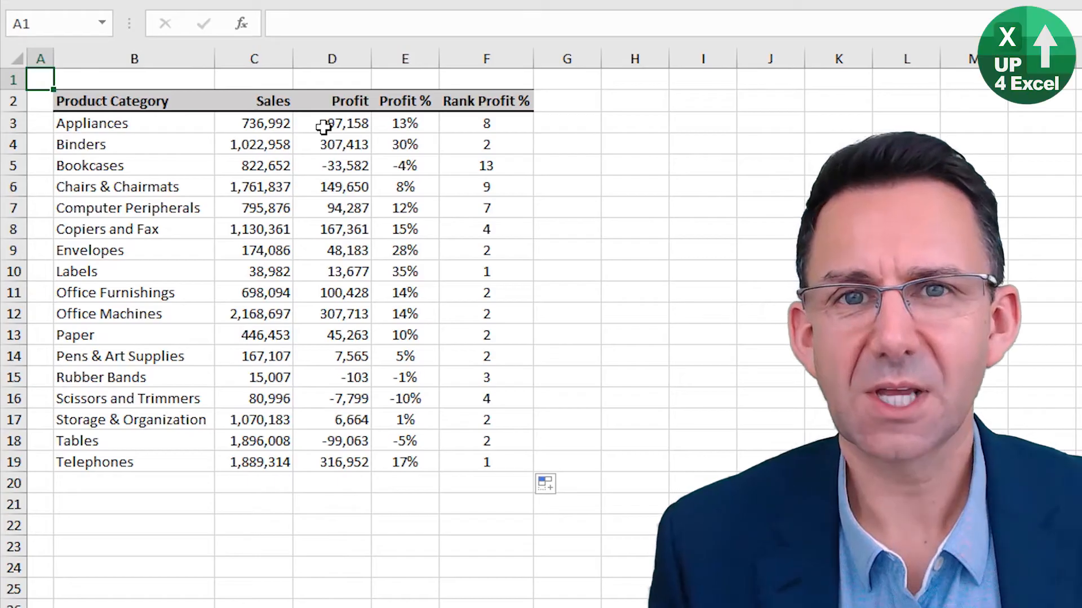
{"action": "left_click", "coordinate": [486, 165]}
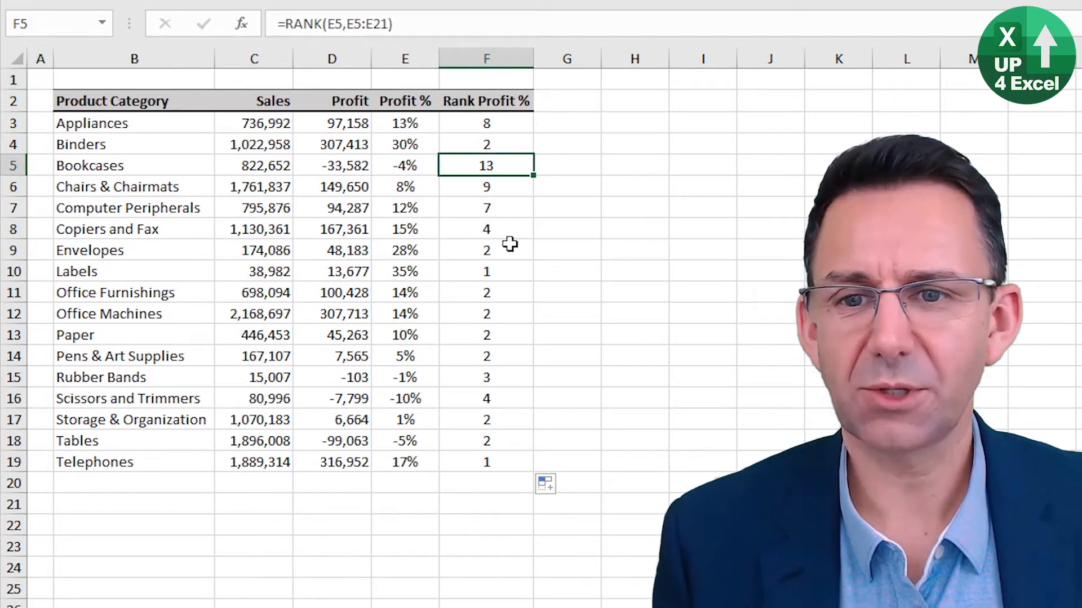
{"action": "mouse_move", "coordinate": [483, 316]}
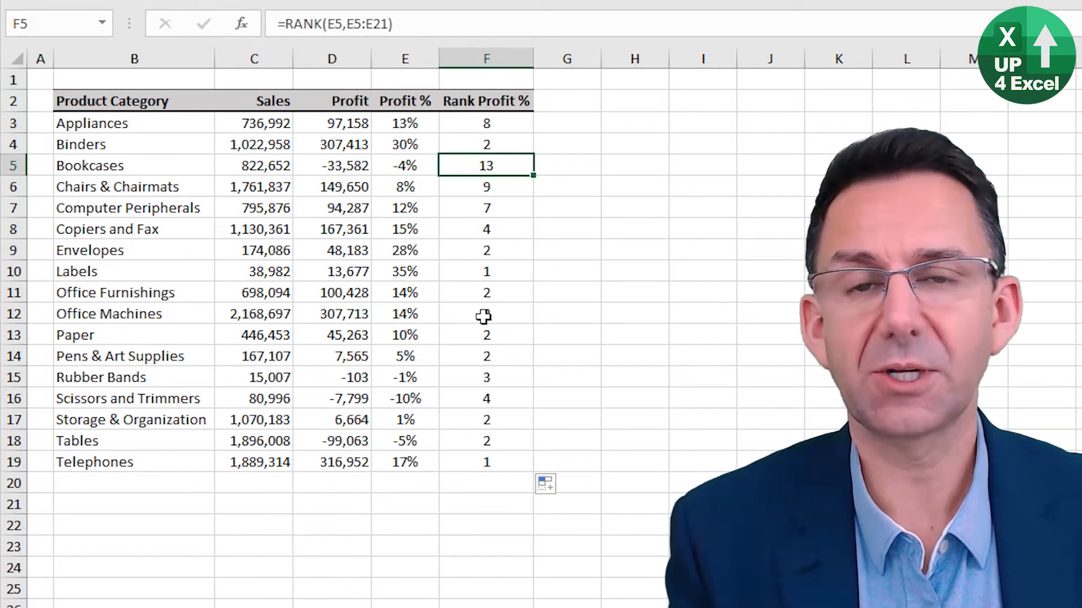
{"action": "key", "text": "F2"}
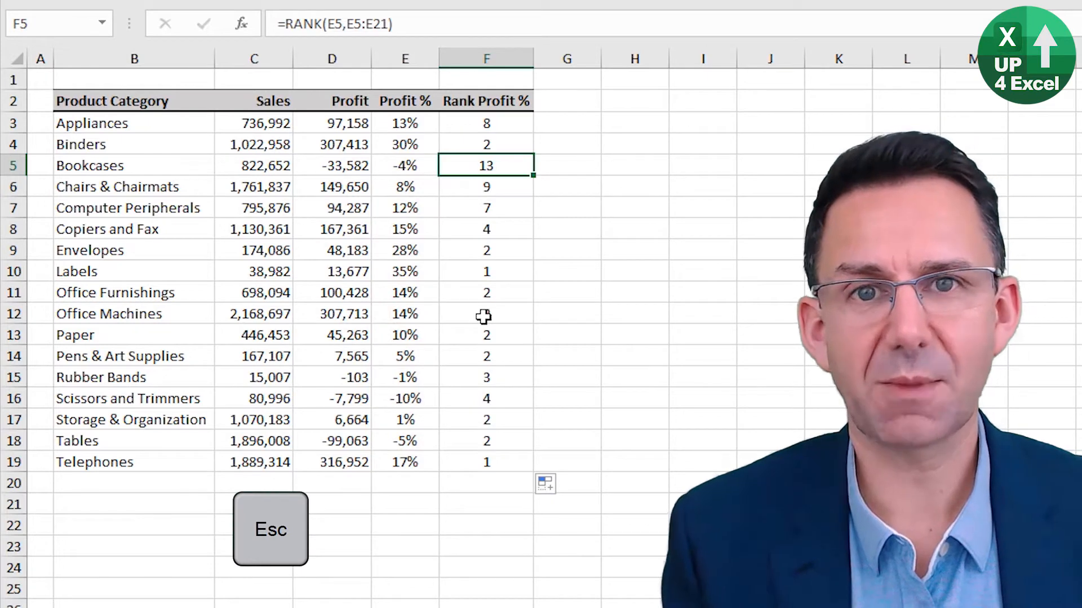
{"action": "key", "text": "up"}
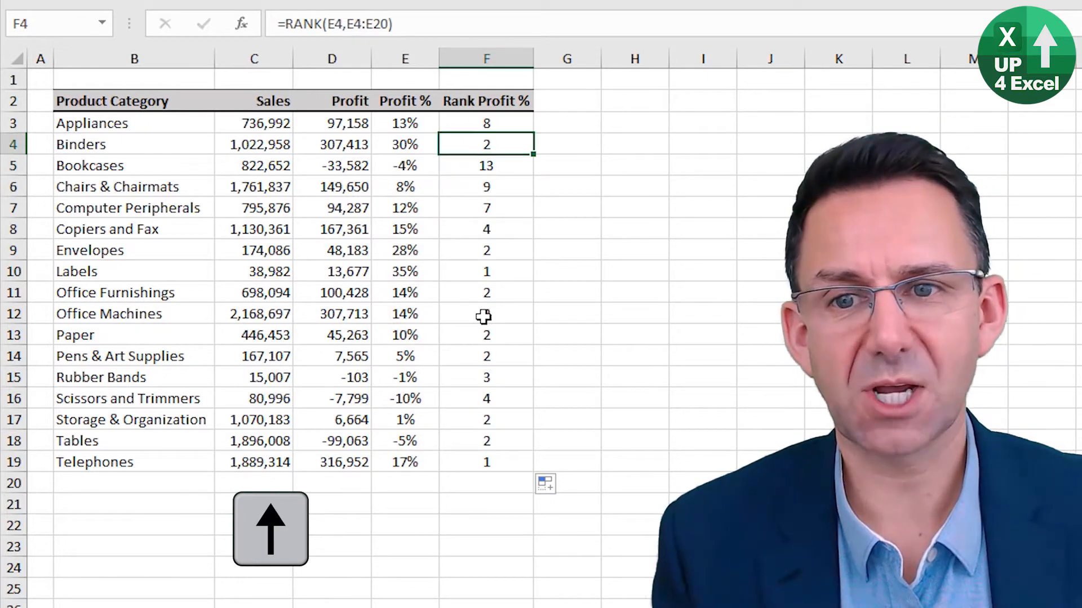
{"action": "key", "text": "f2"}
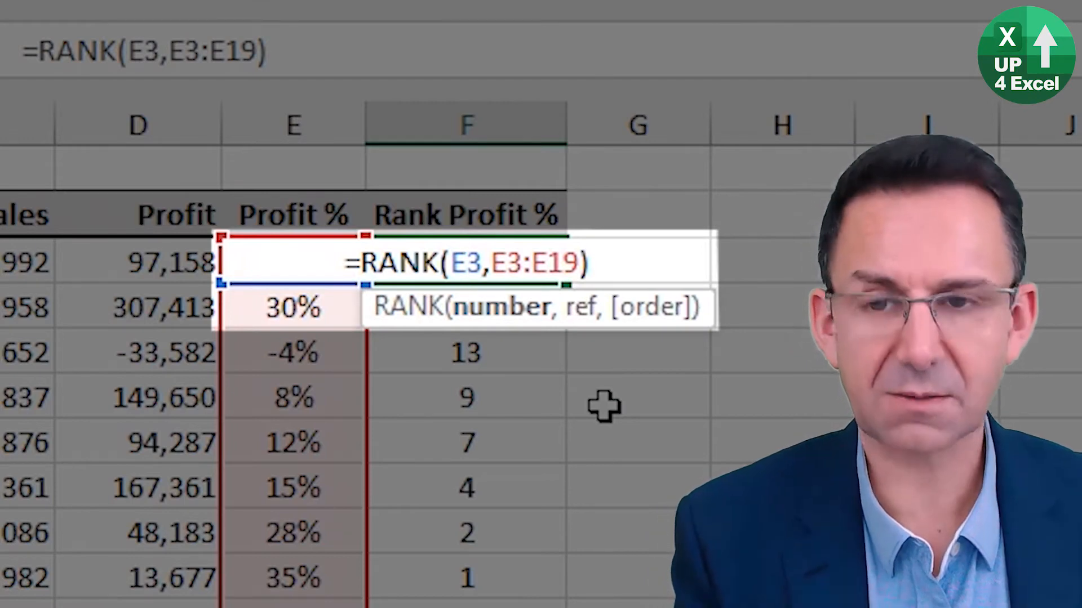
- Cycle the Appliances RANK formula's references with F4, leaving $E3 ranked against relative E3:E19
{"action": "key", "text": "F4"}
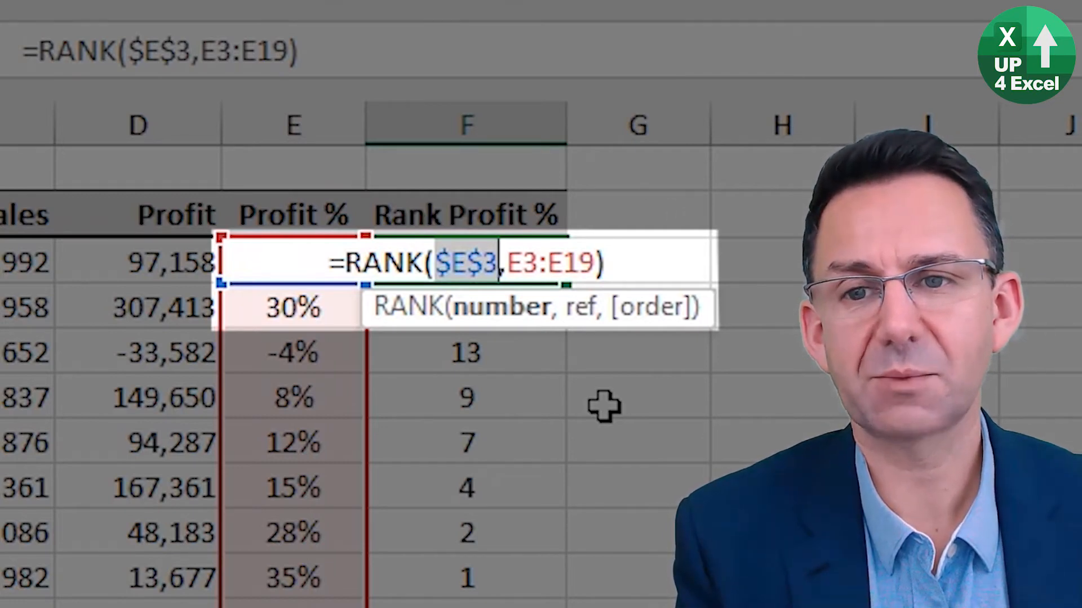
{"action": "key", "text": "f4"}
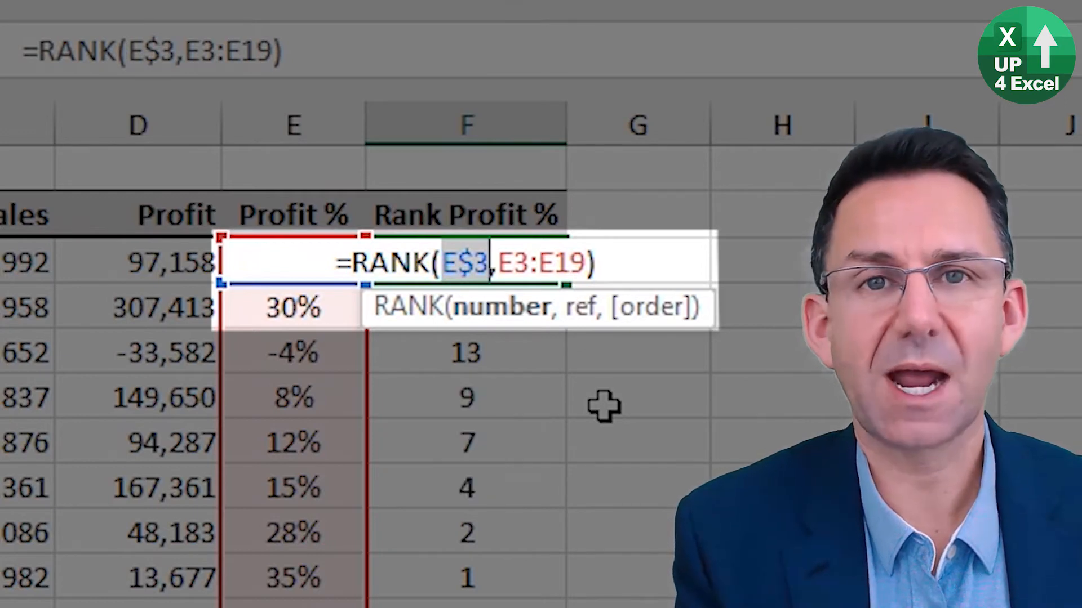
{"action": "key", "text": "F4"}
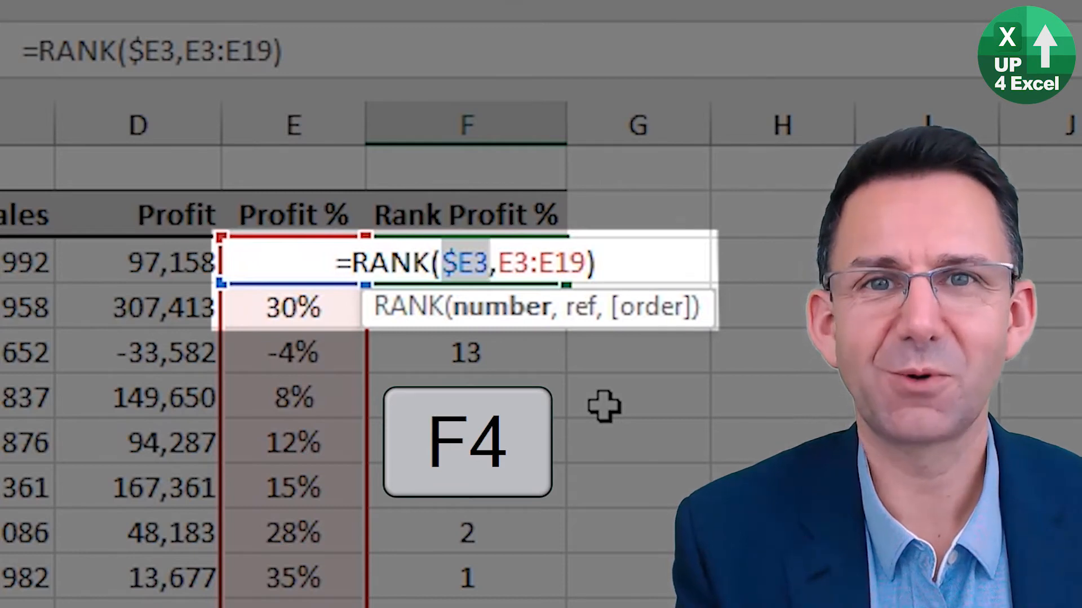
{"action": "key", "text": "f4"}
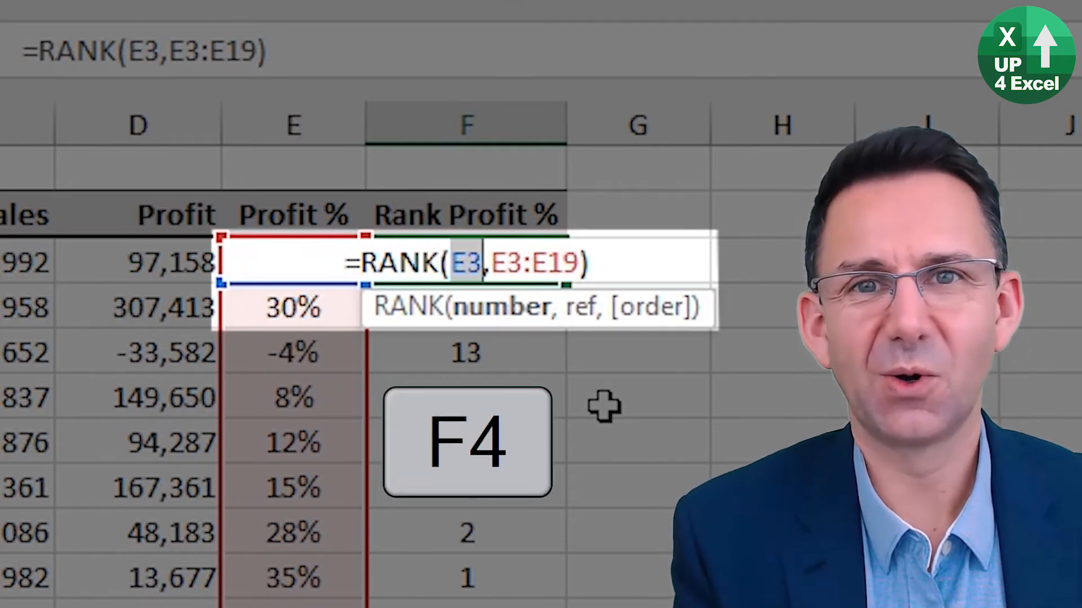
{"action": "key", "text": "f4"}
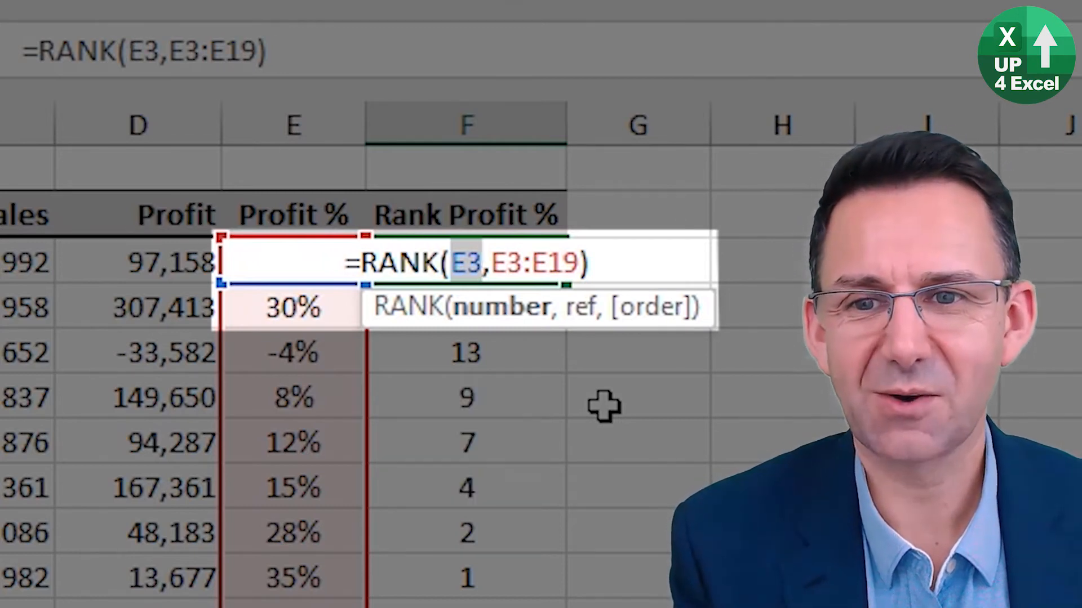
{"action": "key", "text": "F4"}
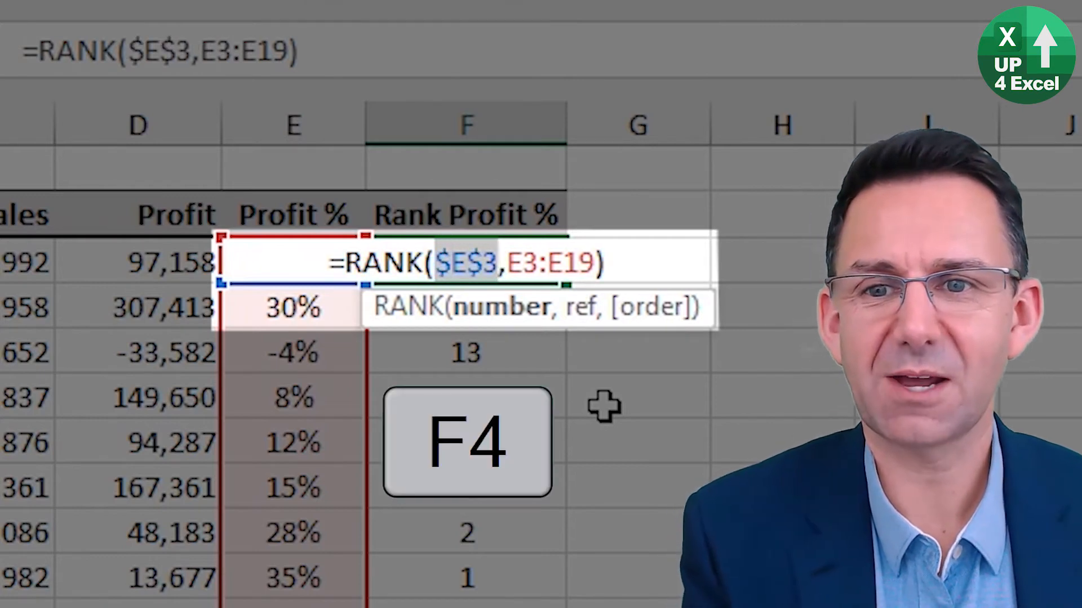
{"action": "key", "text": "f4"}
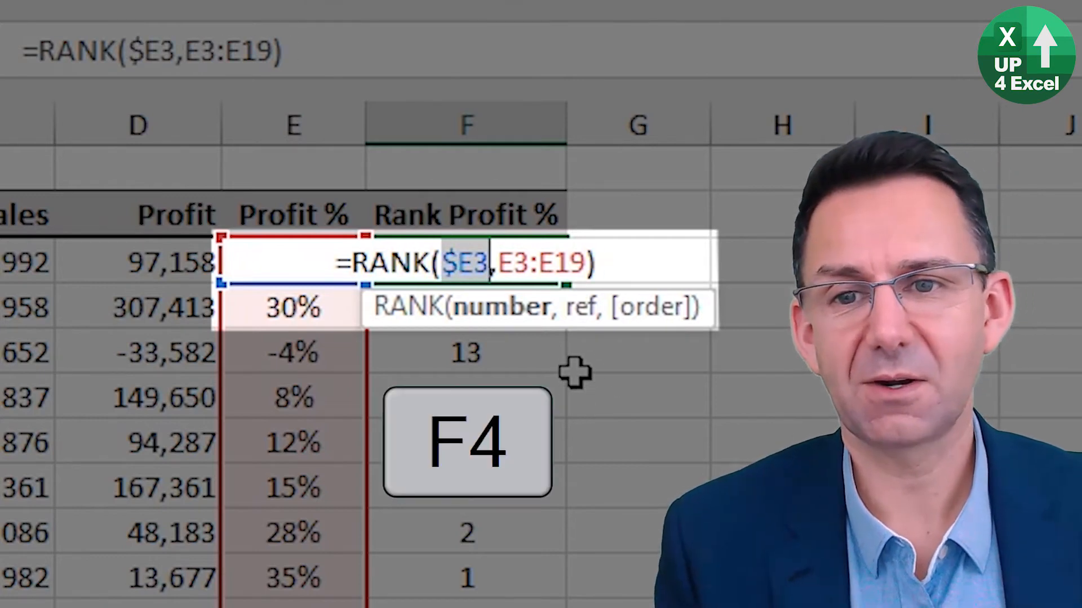
{"action": "key", "text": "f4"}
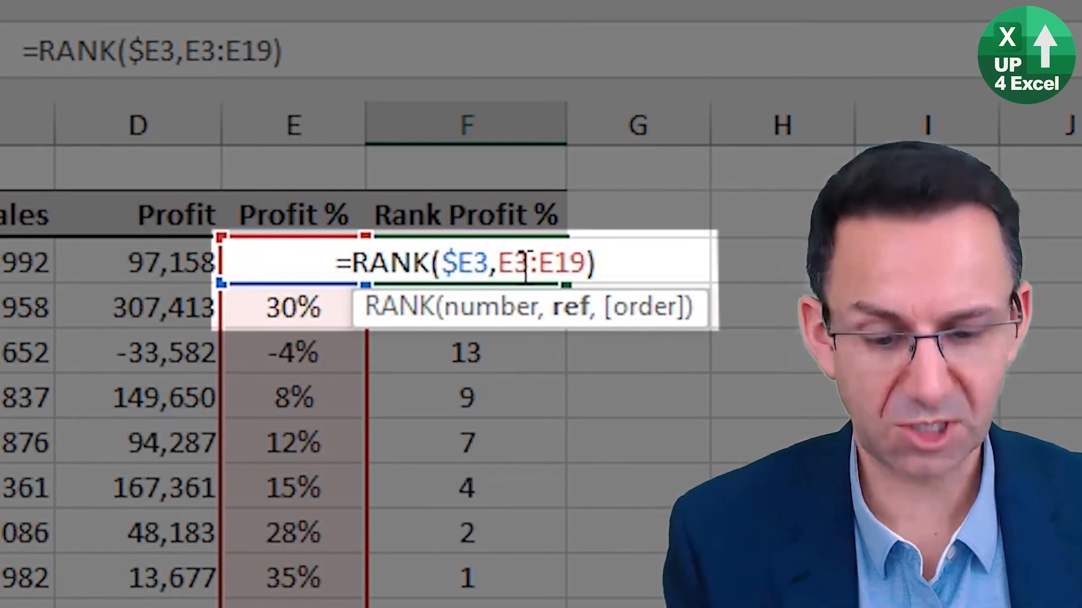
{"action": "key", "text": "f4"}
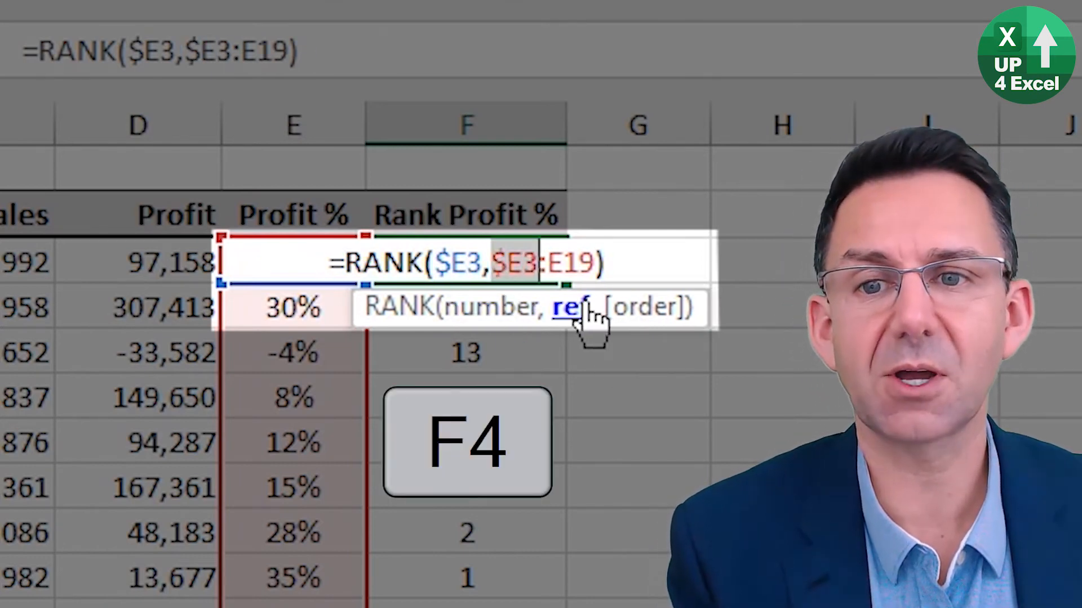
{"action": "key", "text": "f4"}
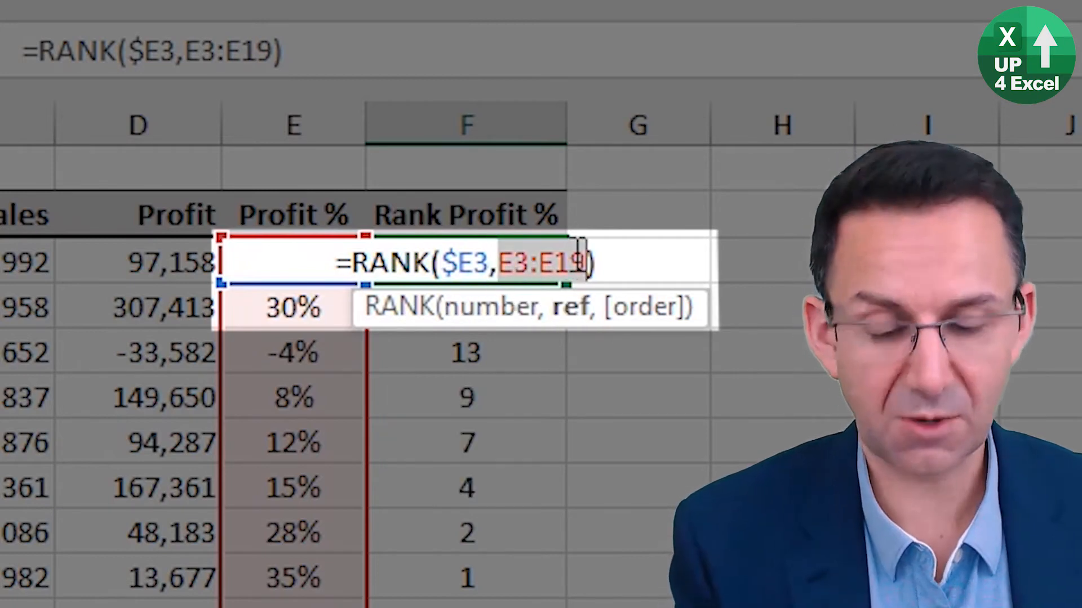
{"action": "key", "text": "f4"}
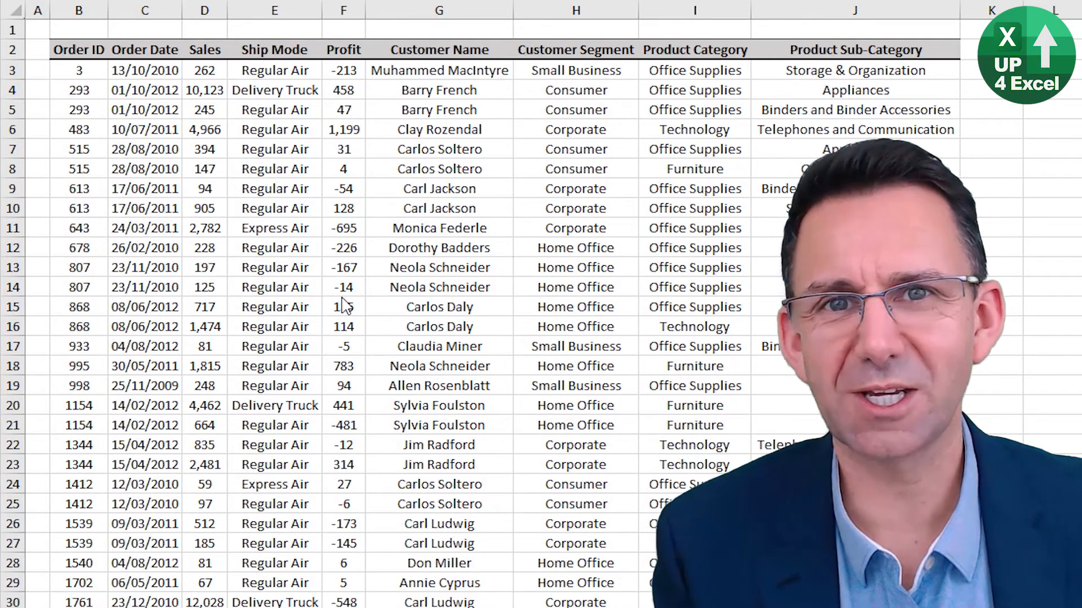
- Insert an entire blank row at row 12, before Dorothy Badders' order
{"action": "left_click", "coordinate": [274, 248]}
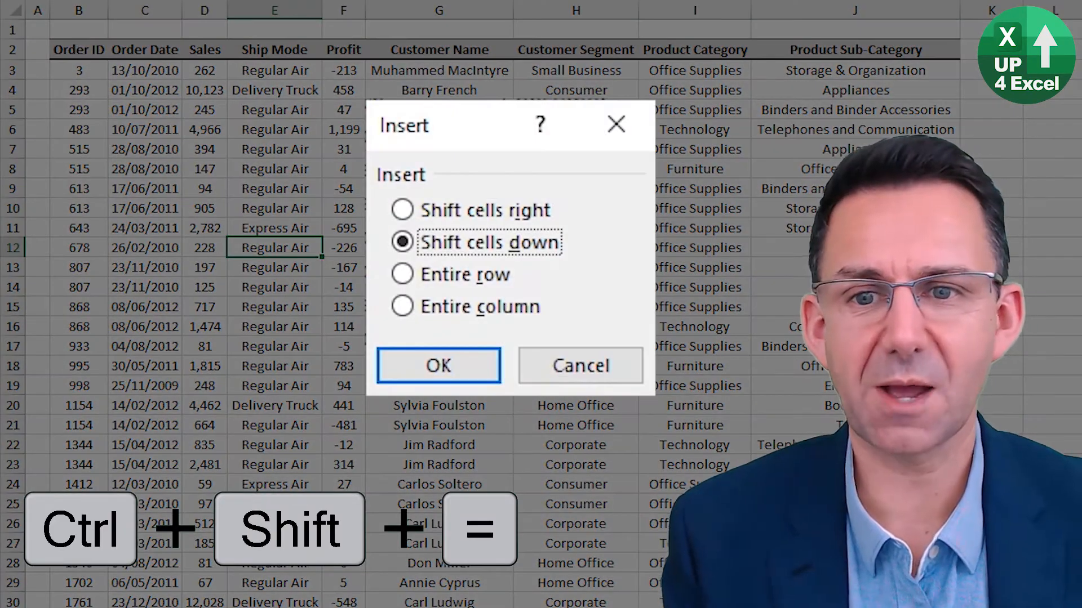
{"action": "left_click", "coordinate": [402, 274]}
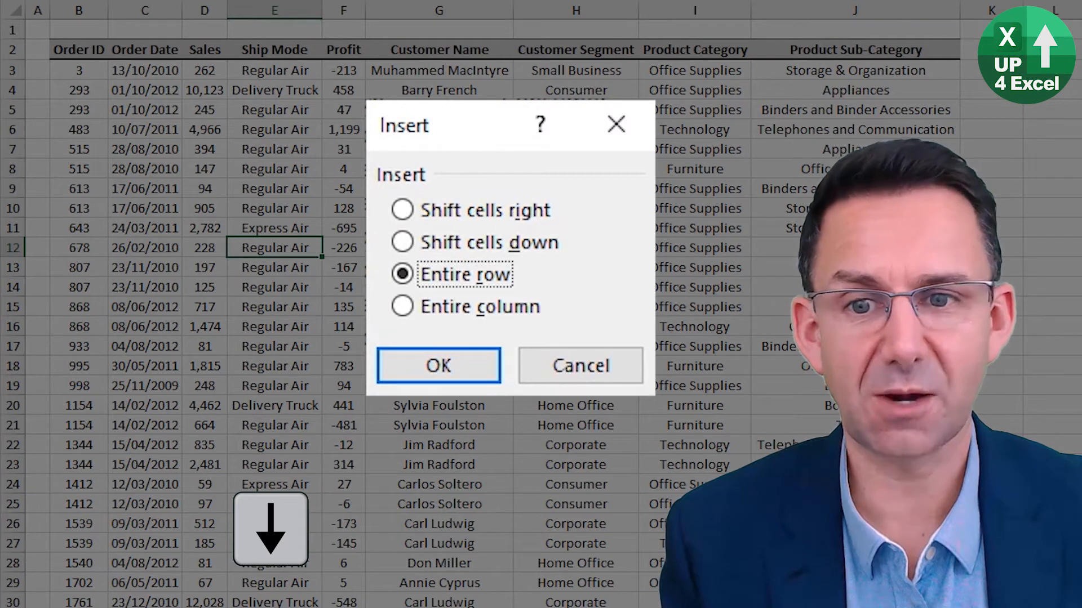
{"action": "left_click", "coordinate": [402, 210]}
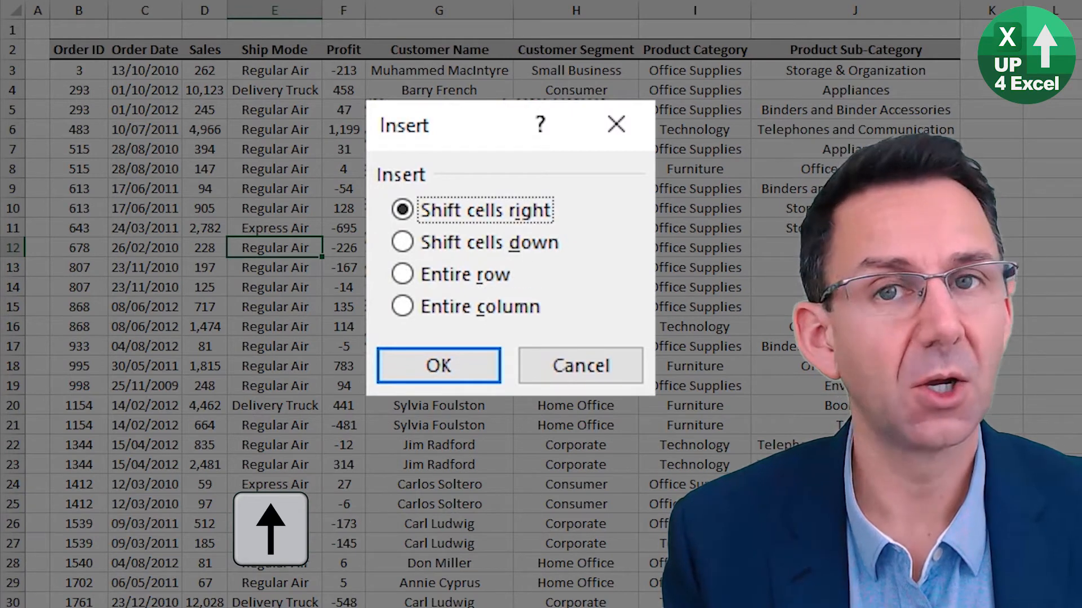
{"action": "left_click", "coordinate": [402, 306]}
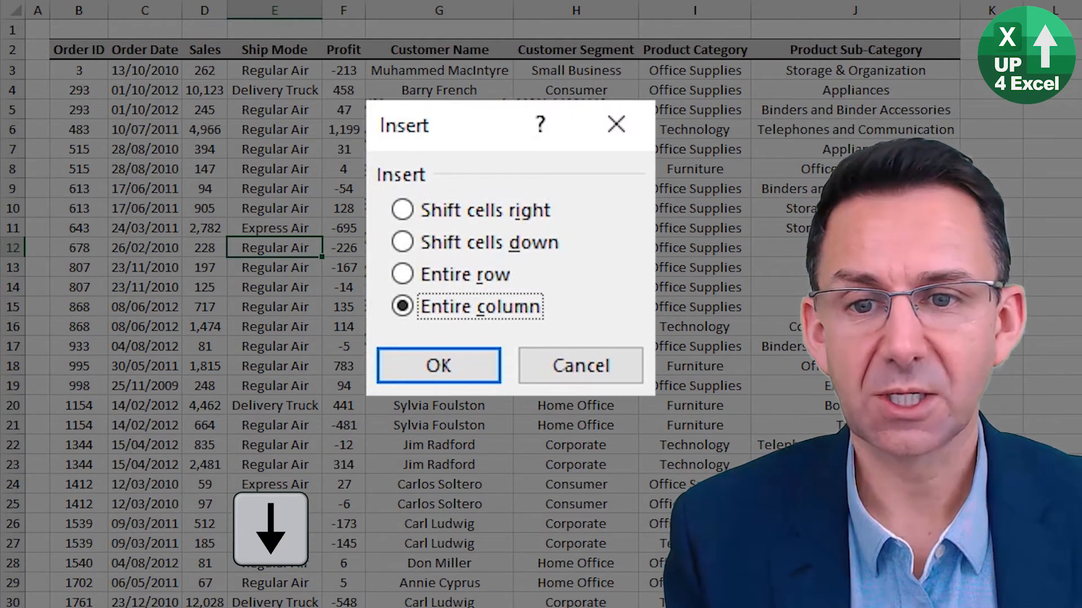
{"action": "left_click", "coordinate": [437, 366]}
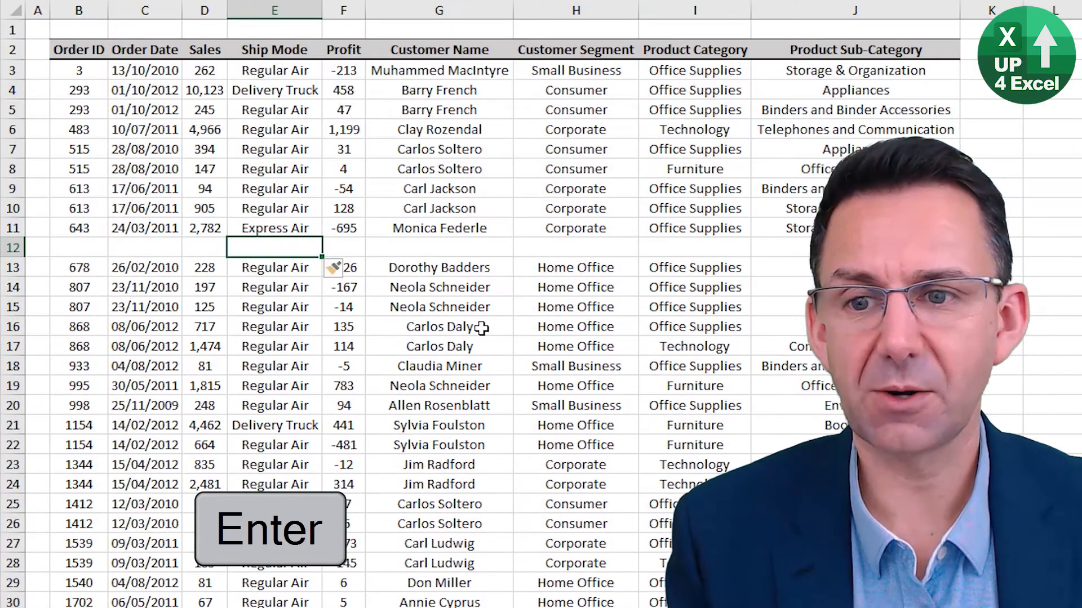
{"action": "key", "text": "enter"}
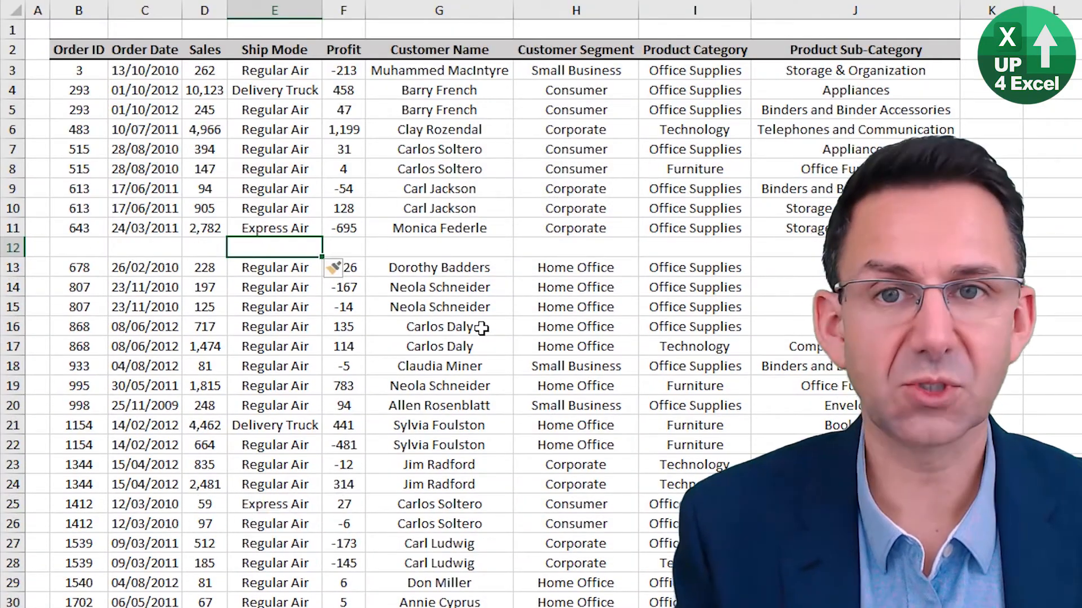
{"action": "key", "text": "shift+space"}
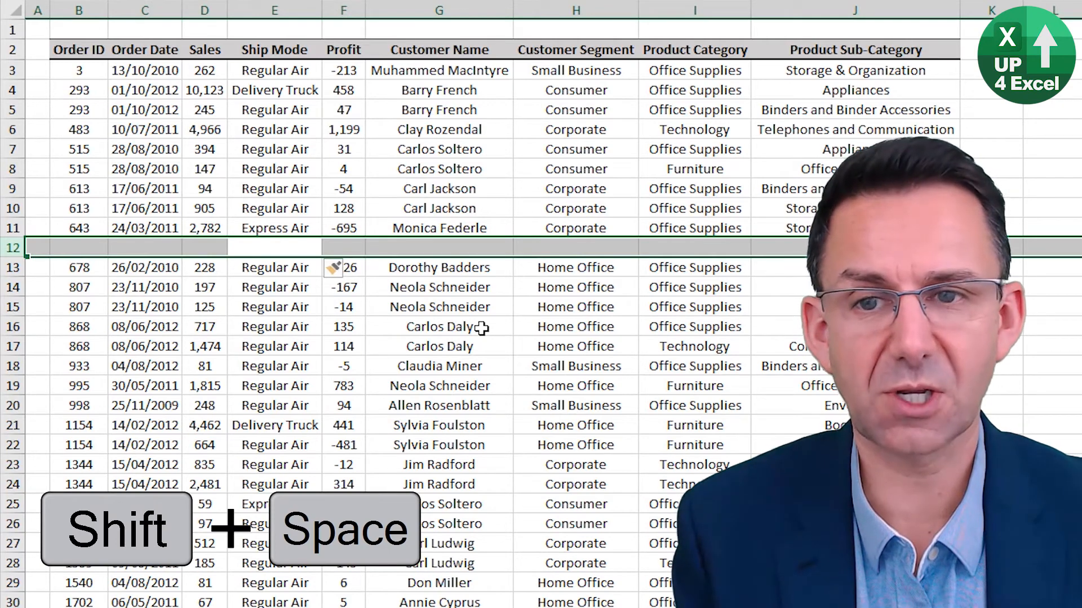
- Insert another blank row at row 12, then a blank column before Profit
{"action": "key", "text": "ctrl+shift+="}
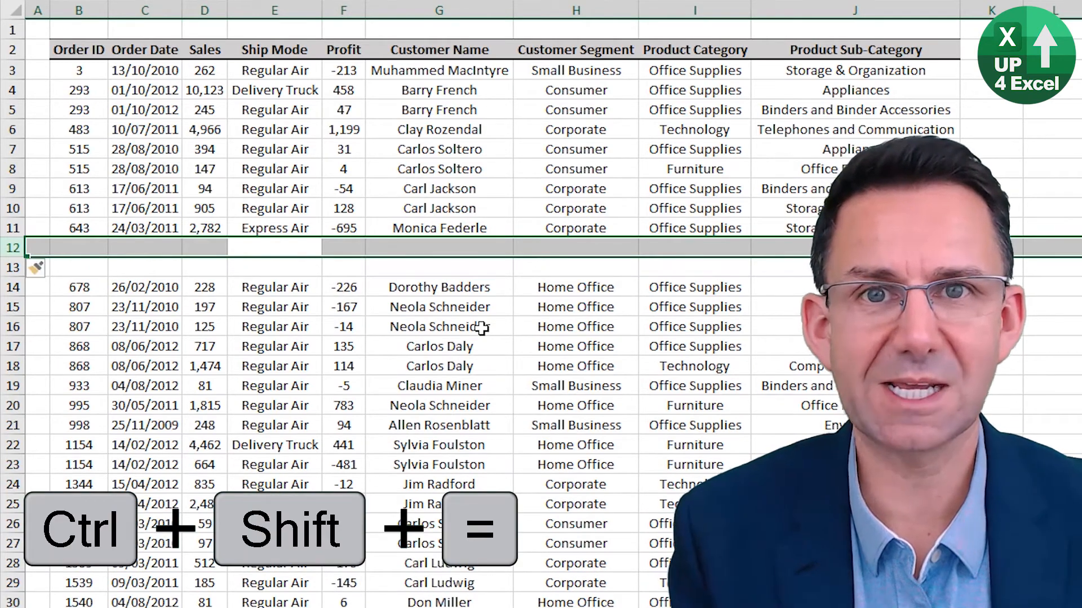
{"action": "key", "text": "ctrl+shift+="}
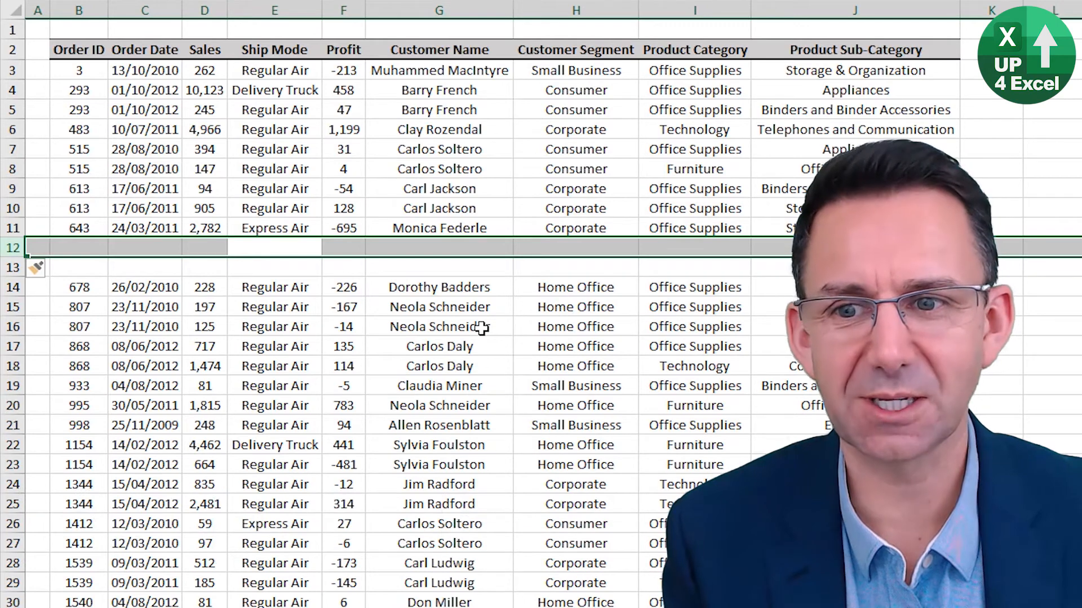
{"action": "left_click", "coordinate": [343, 247]}
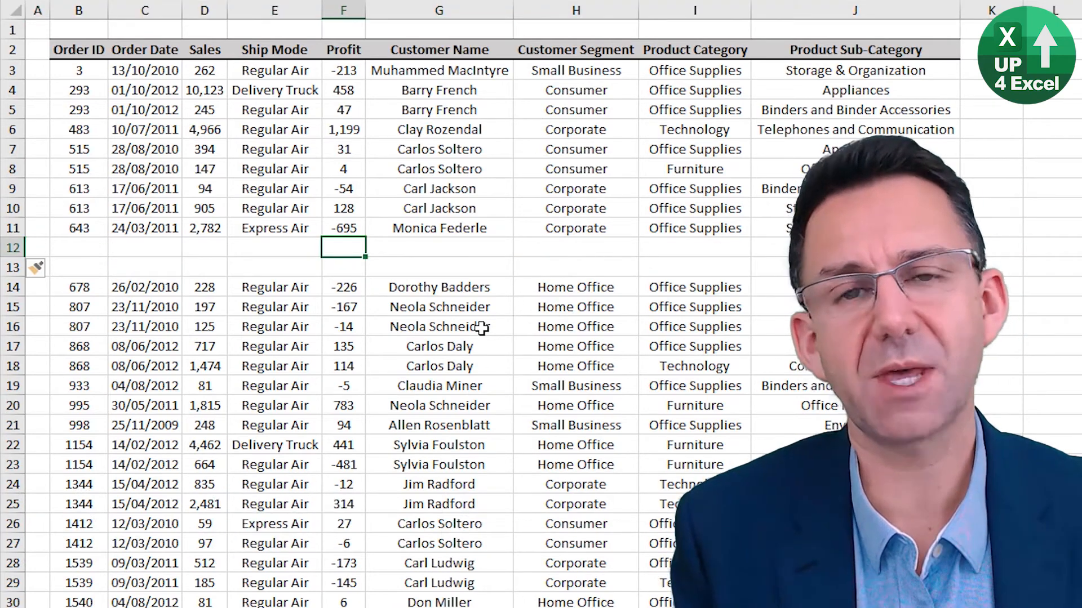
{"action": "key", "text": "Ctrl+Space"}
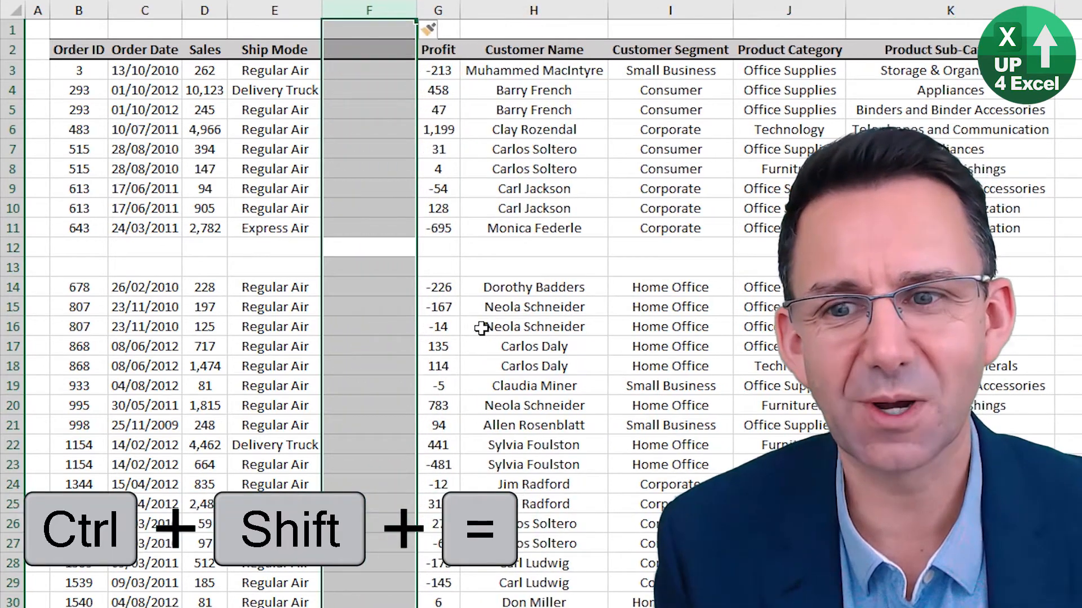
{"action": "key", "text": "ctrl+shift+="}
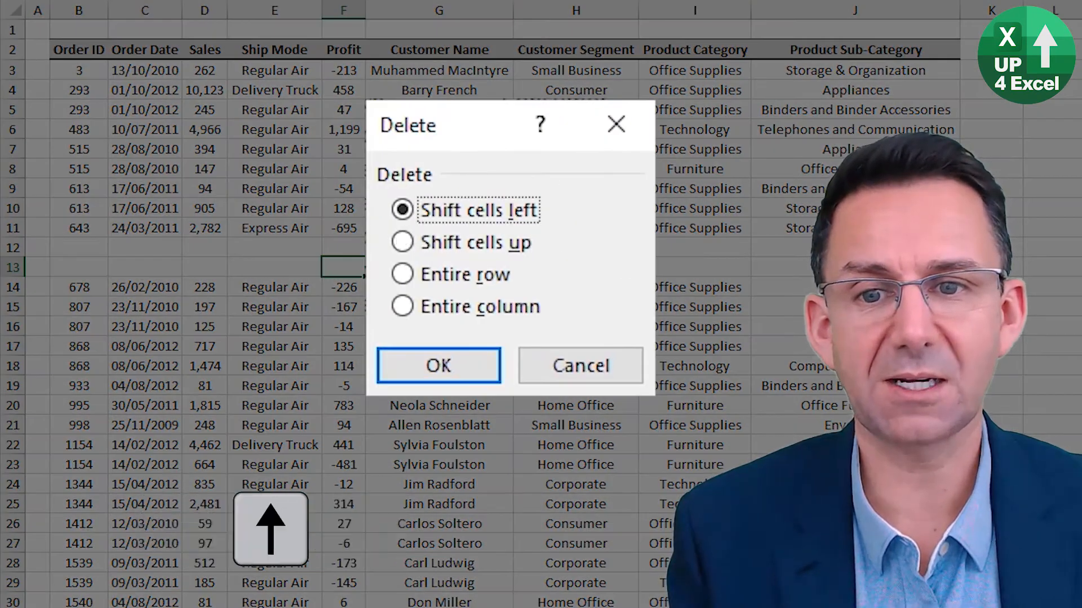
{"action": "left_click", "coordinate": [402, 306]}
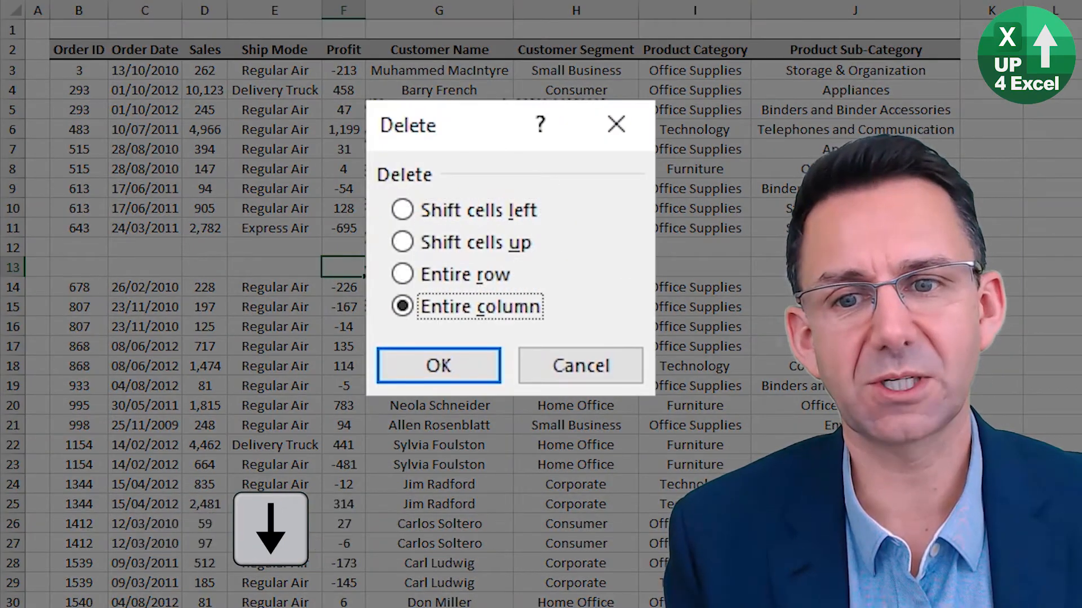
{"action": "left_click", "coordinate": [402, 242]}
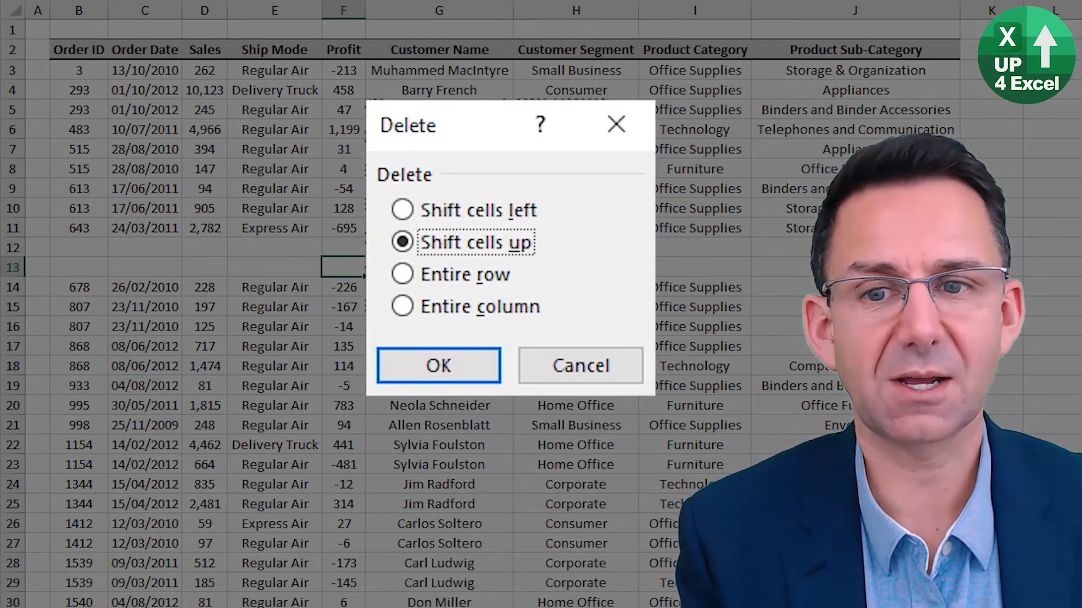
{"action": "left_click", "coordinate": [437, 365]}
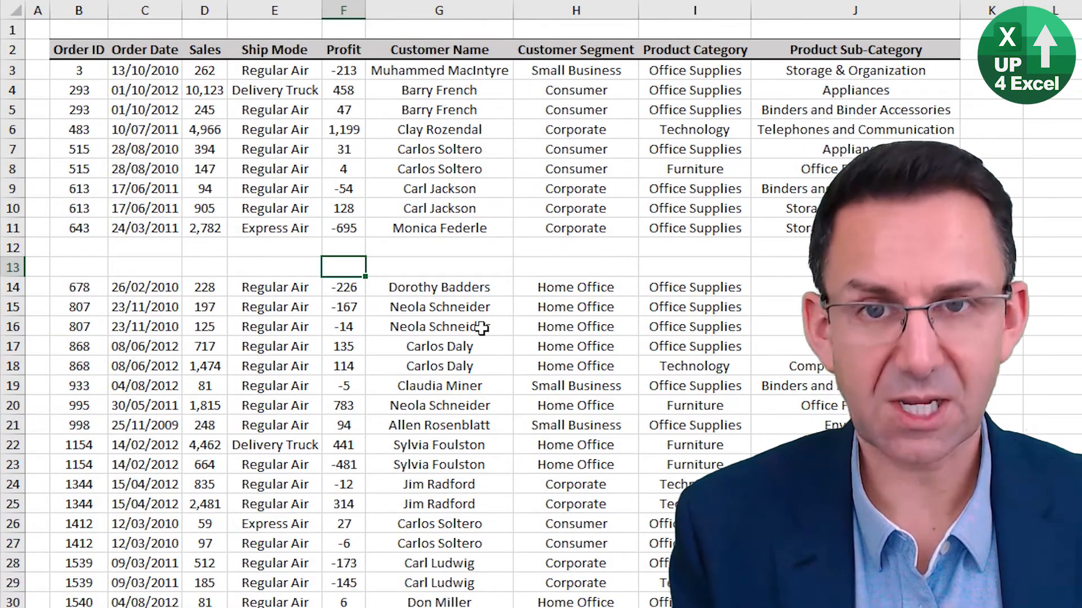
{"action": "key", "text": "shift+space"}
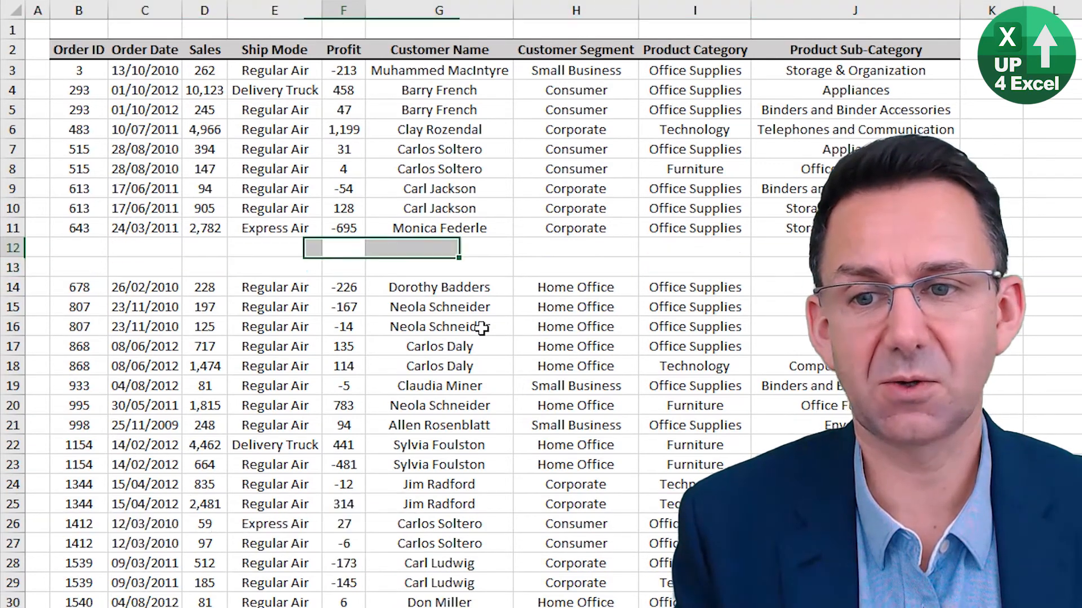
{"action": "key", "text": "shift+down"}
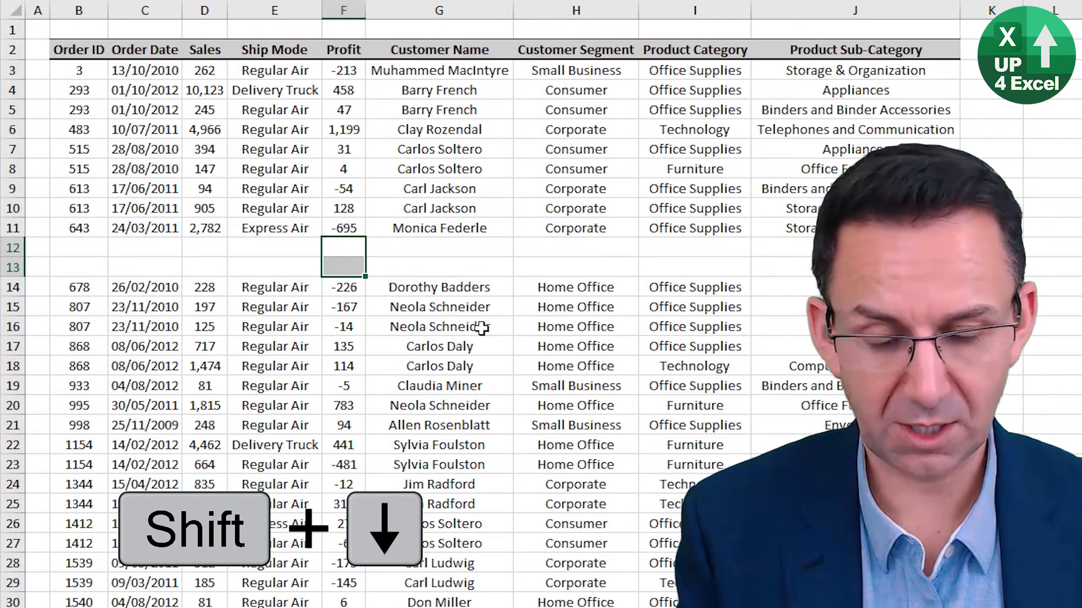
{"action": "key", "text": "shift+space"}
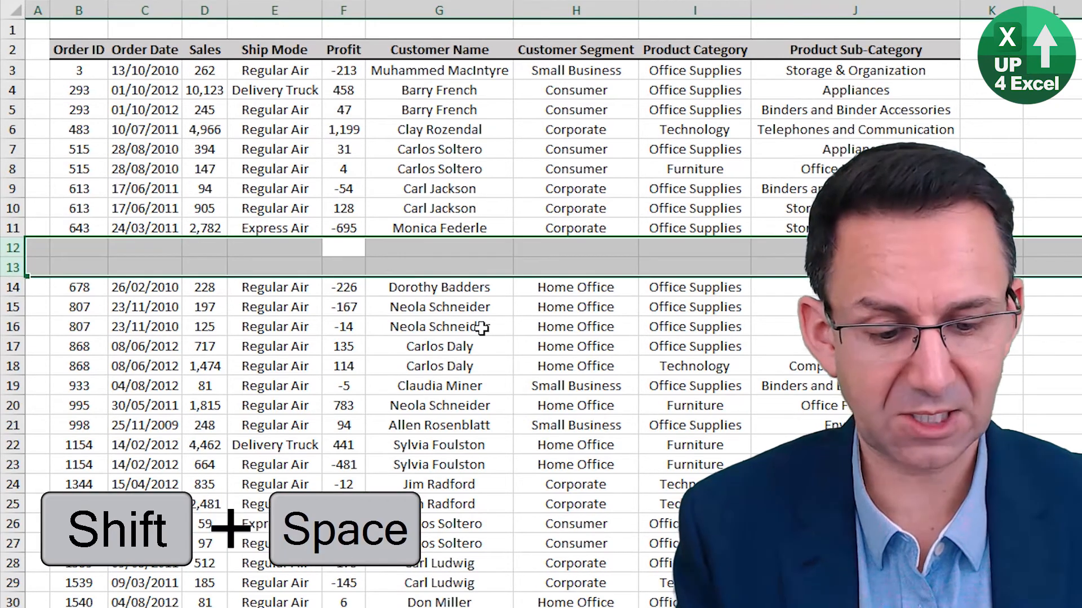